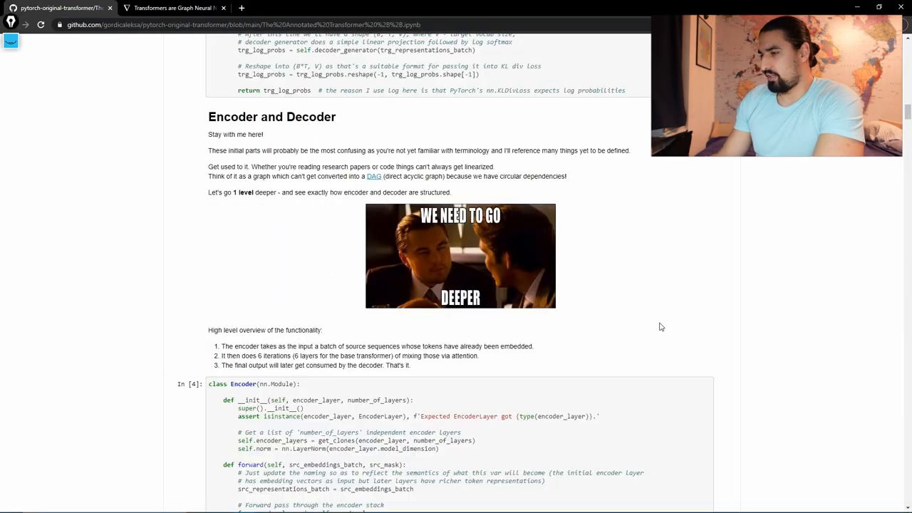
# Scroll the ViT paper from its title page down to the Introduction's highlighted sentence
pyautogui.scroll(3)
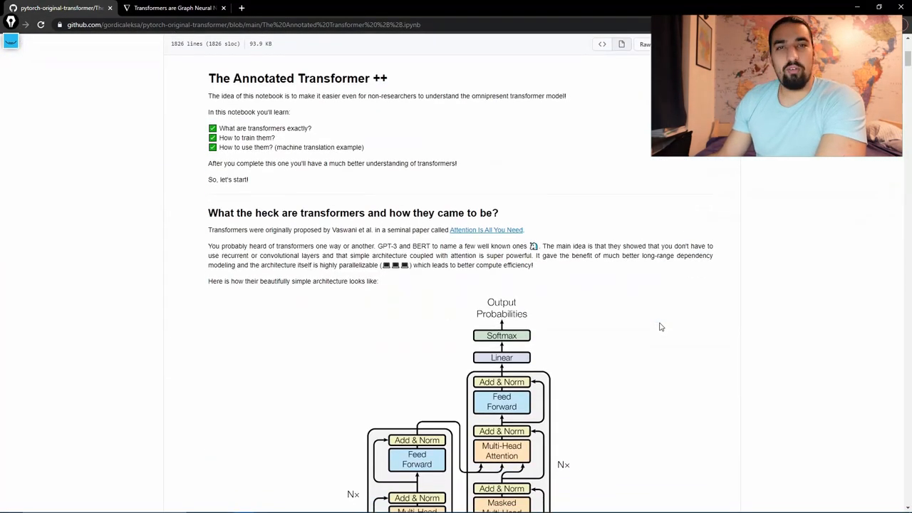
pyautogui.scroll(-3)
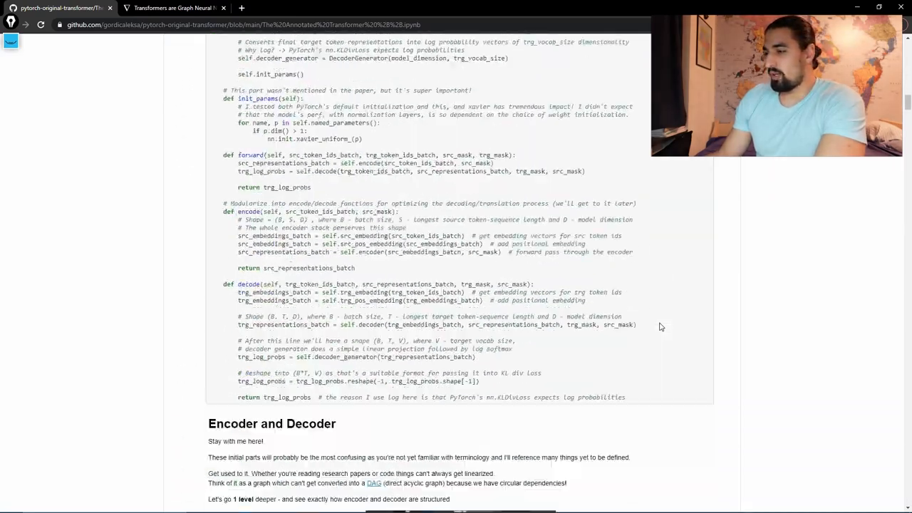
pyautogui.scroll(-3)
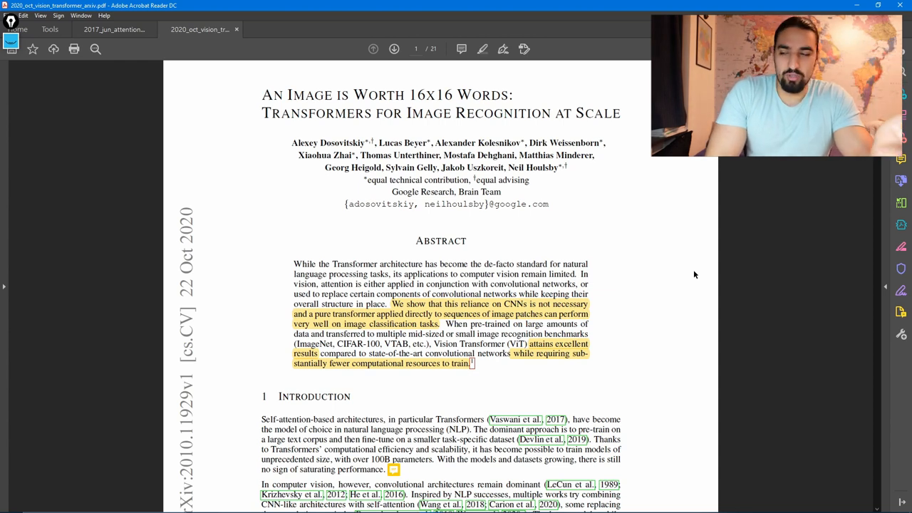
# Scroll past the Introduction to page 2's Related Work with its pixel-level self-attention highlights
pyautogui.scroll(-3)
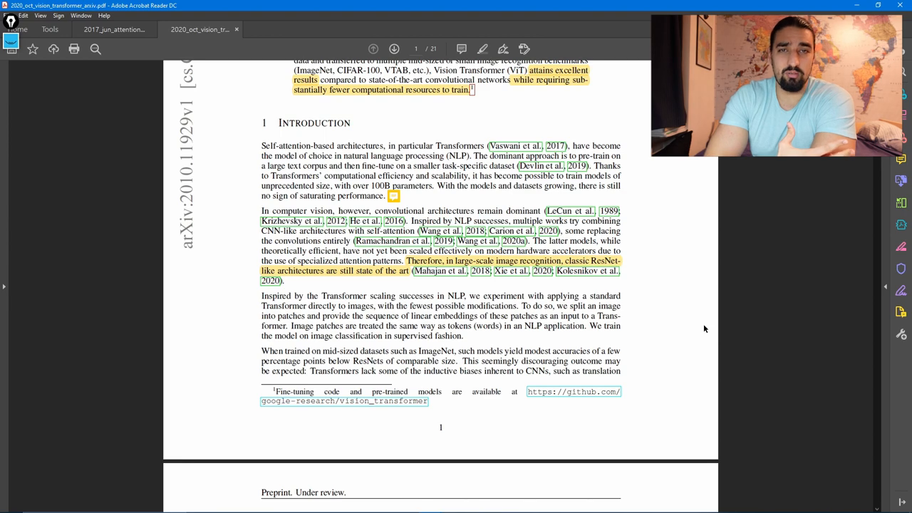
pyautogui.scroll(-3)
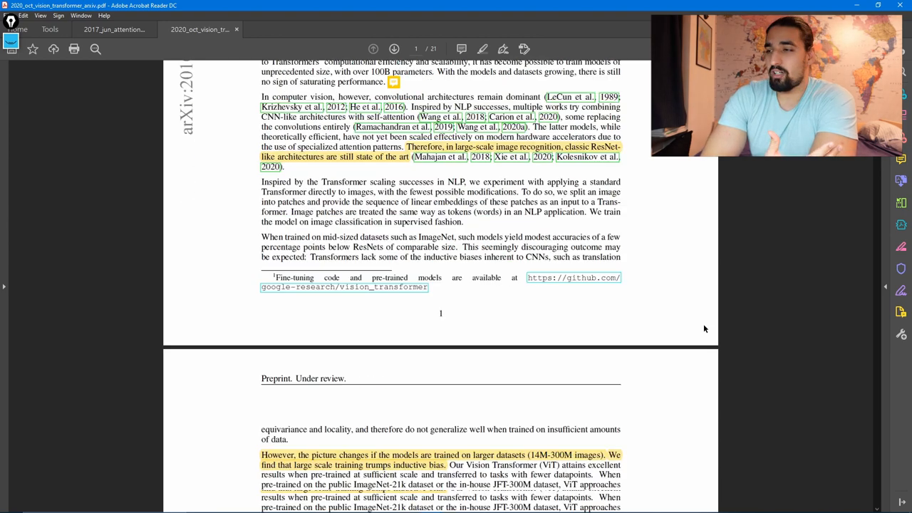
pyautogui.scroll(-3)
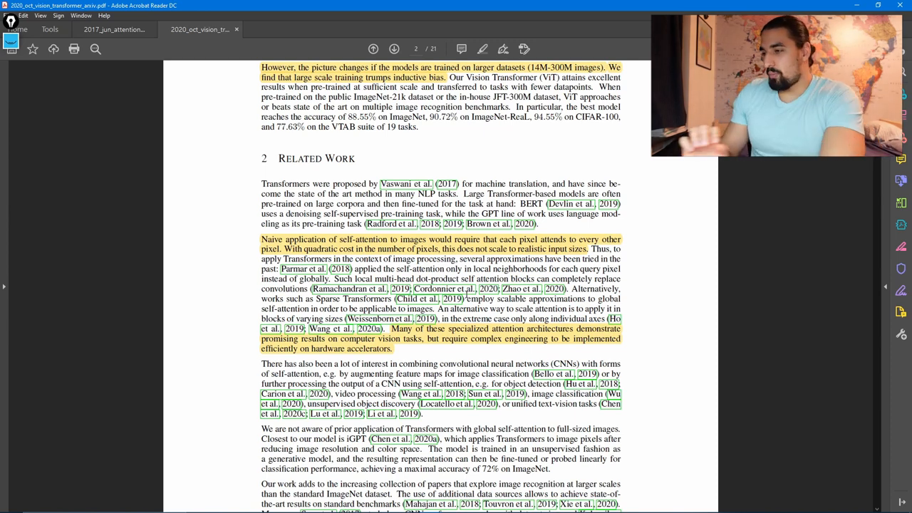
# Scroll down to page 3's Figure 1 Vision Transformer overview diagram
pyautogui.scroll(-3)
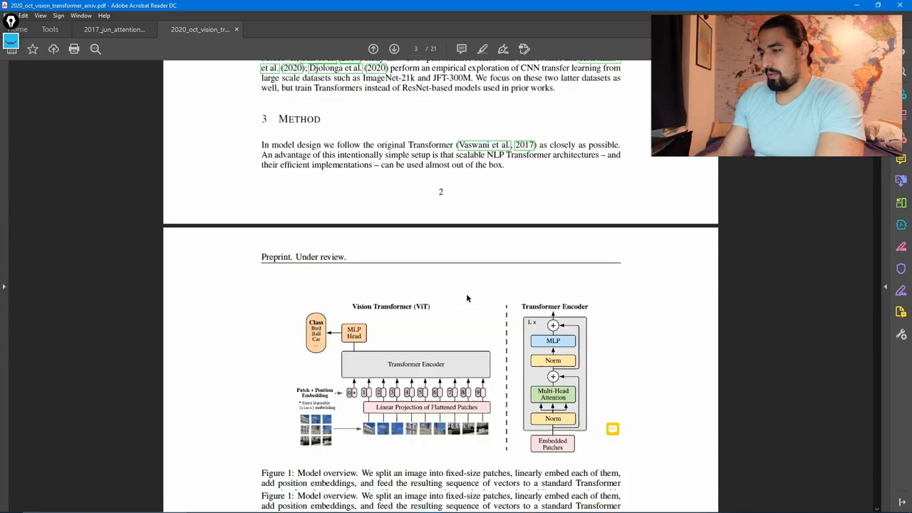
pyautogui.scroll(-3)
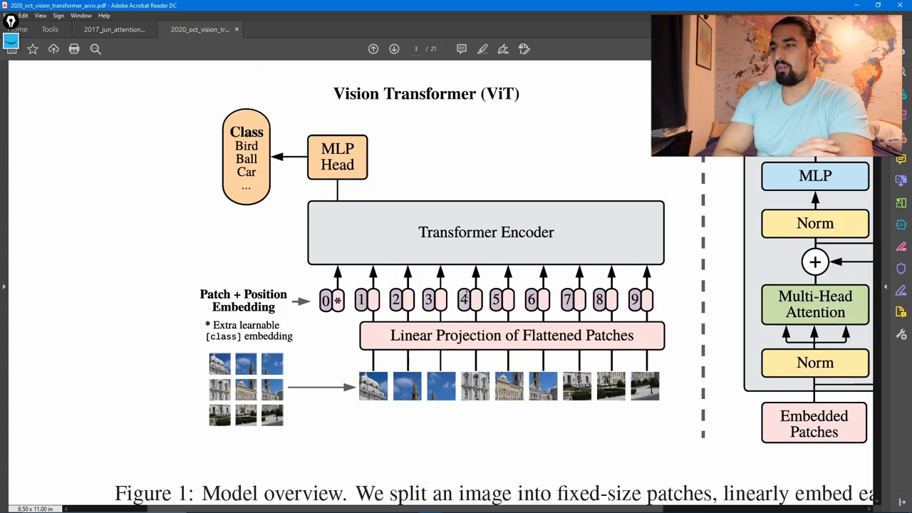
pyautogui.moveTo(392, 325)
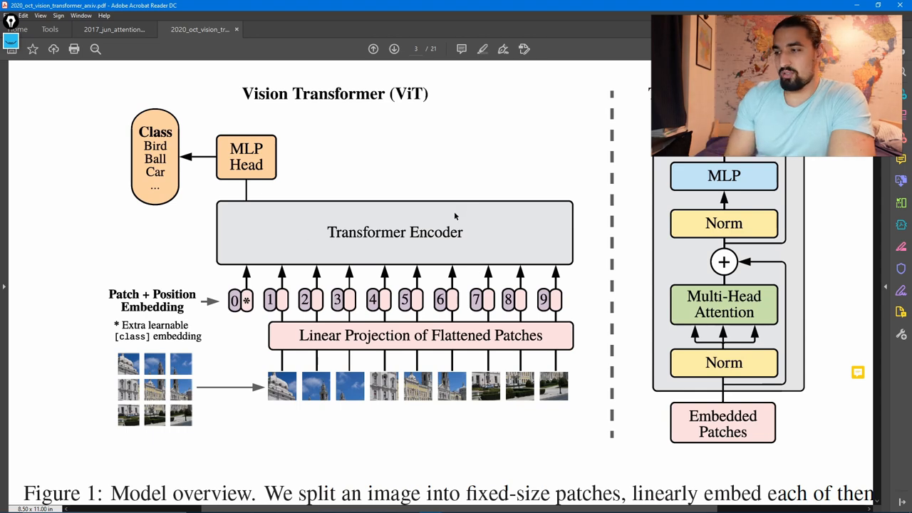
pyautogui.moveTo(274, 195)
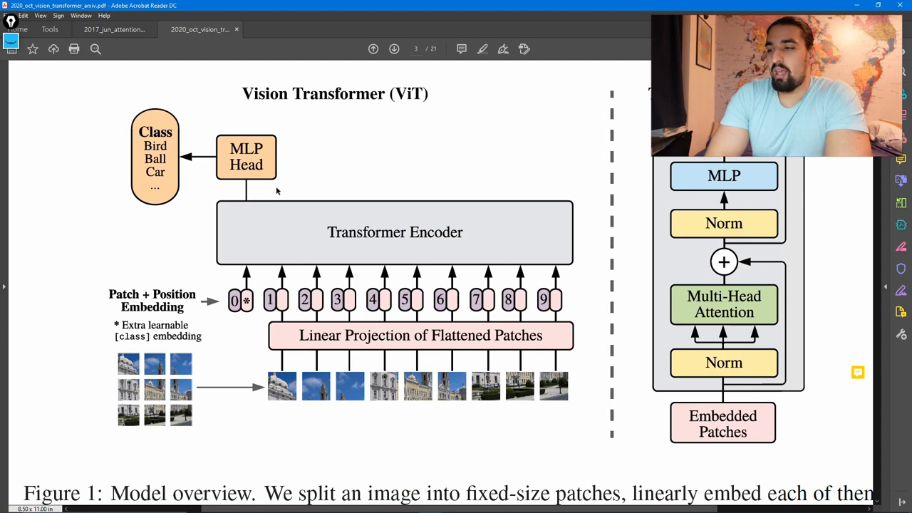
pyautogui.moveTo(430, 270)
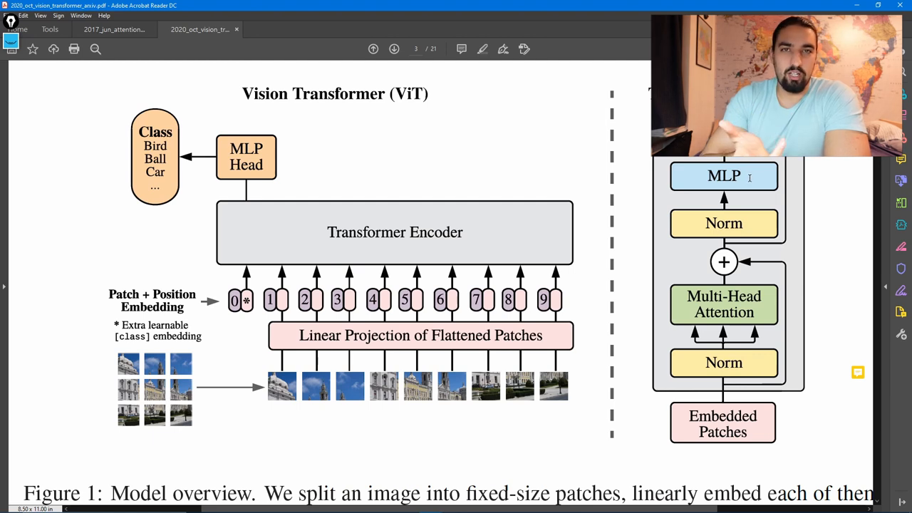
pyautogui.moveTo(725, 296)
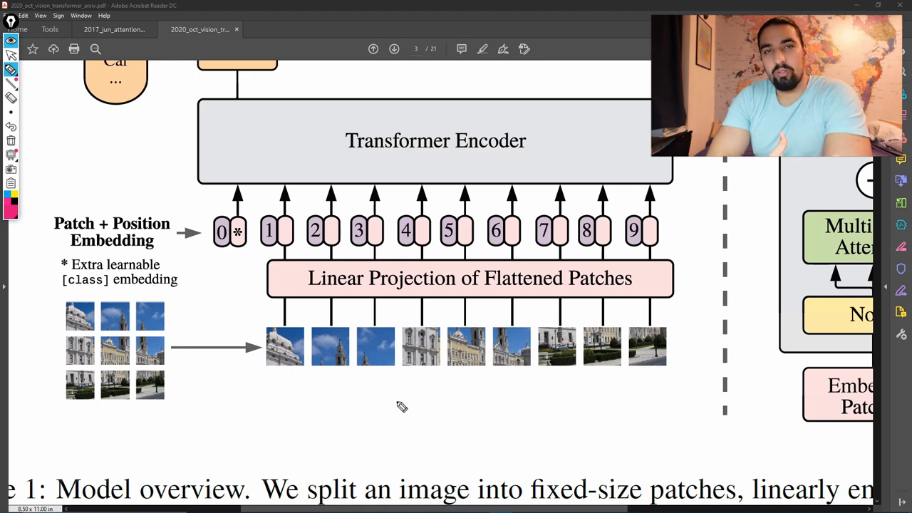
pyautogui.moveTo(389, 400)
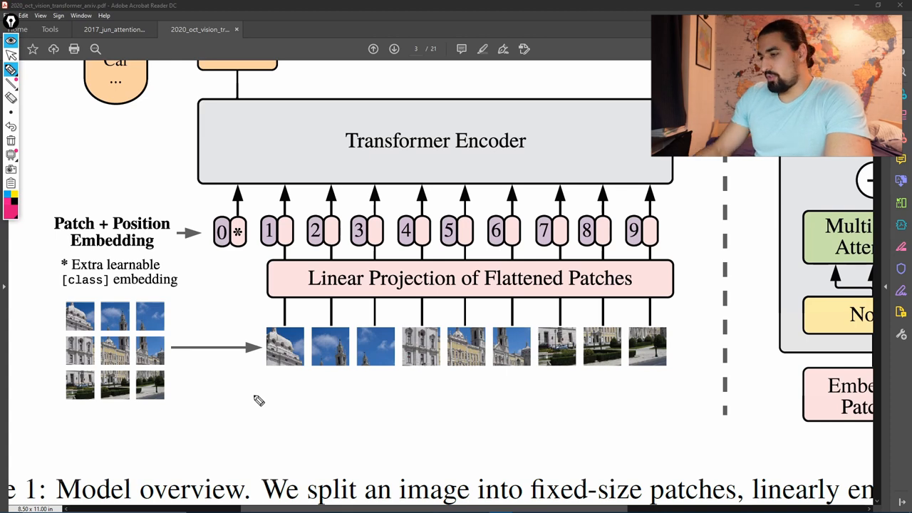
pyautogui.moveTo(248, 411)
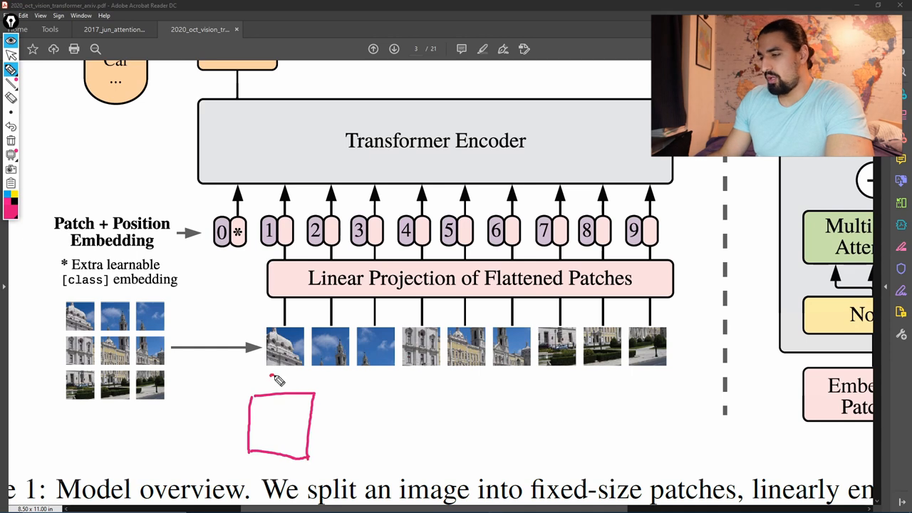
# Draw a pink stroke labelling the square's top side as 224
pyautogui.moveTo(269, 381); pyautogui.dragTo(295, 381)
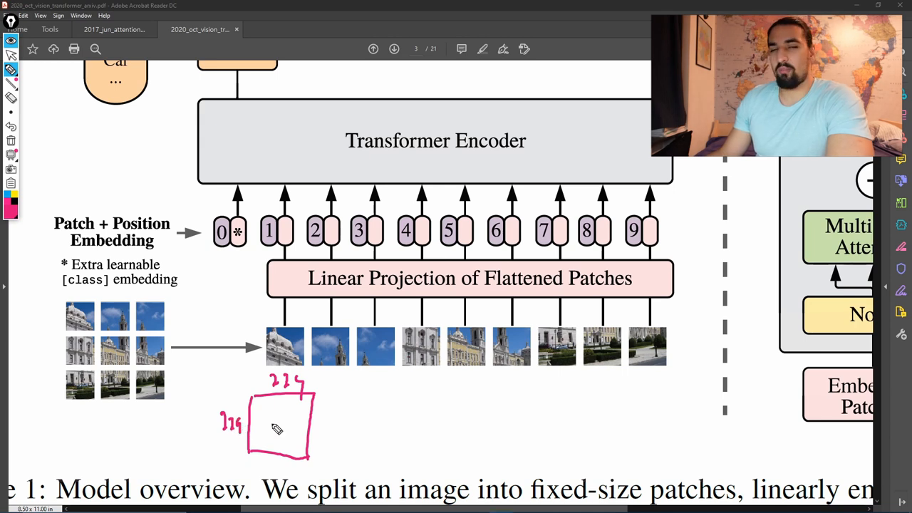
pyautogui.moveTo(276, 416)
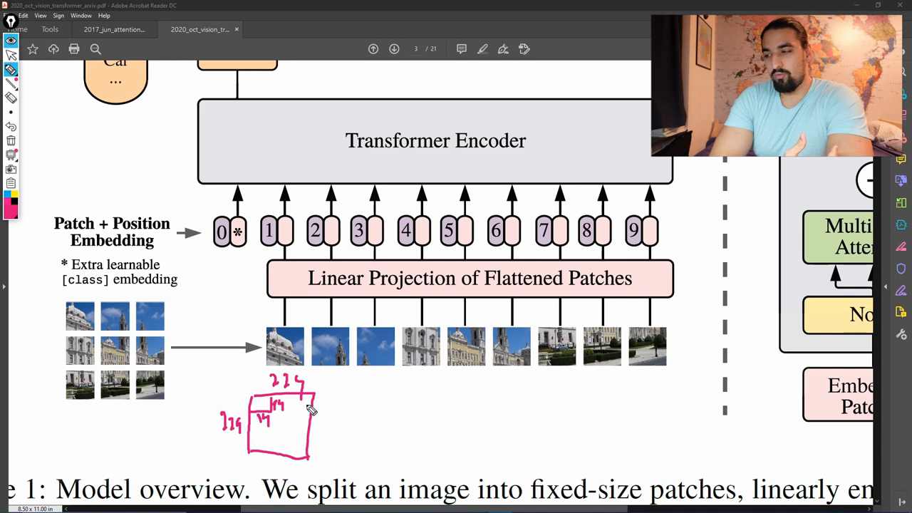
pyautogui.moveTo(329, 393)
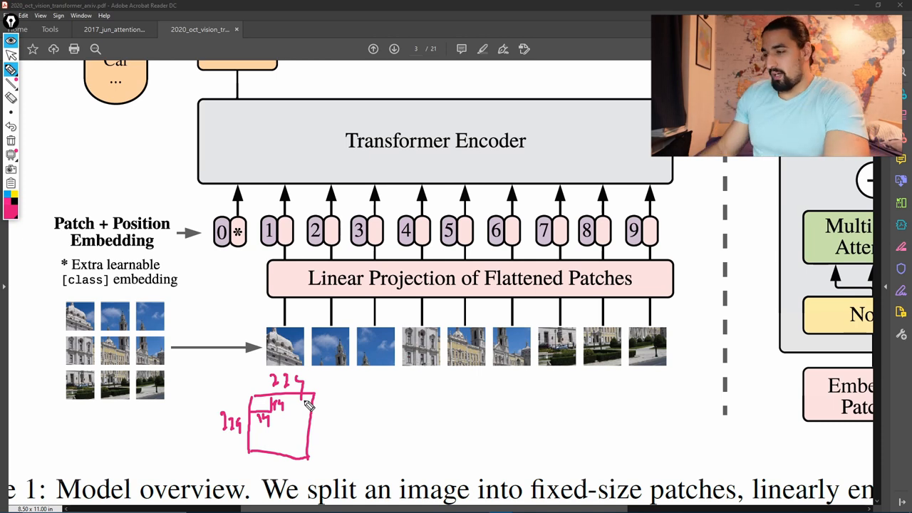
# Draw a rightward arrow from the square into a tall vertical bar
pyautogui.moveTo(285, 406); pyautogui.dragTo(335, 417)
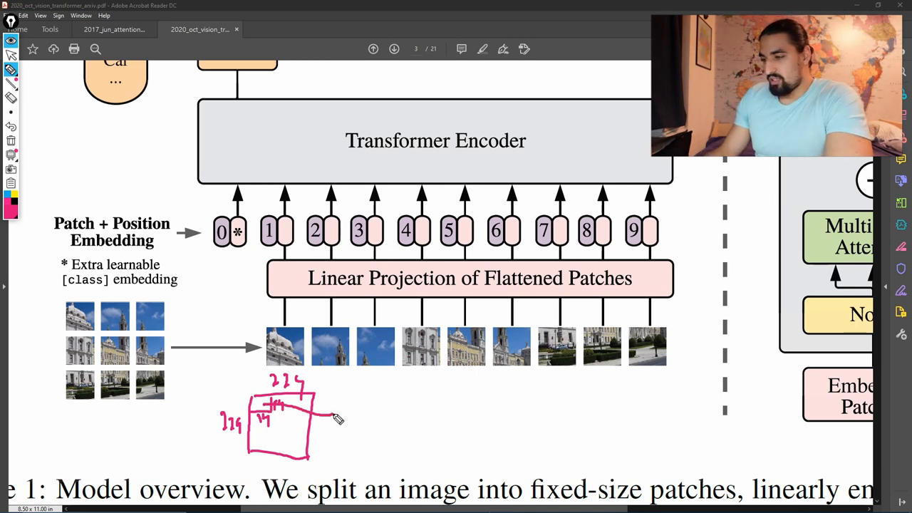
pyautogui.moveTo(325, 417); pyautogui.dragTo(346, 410)
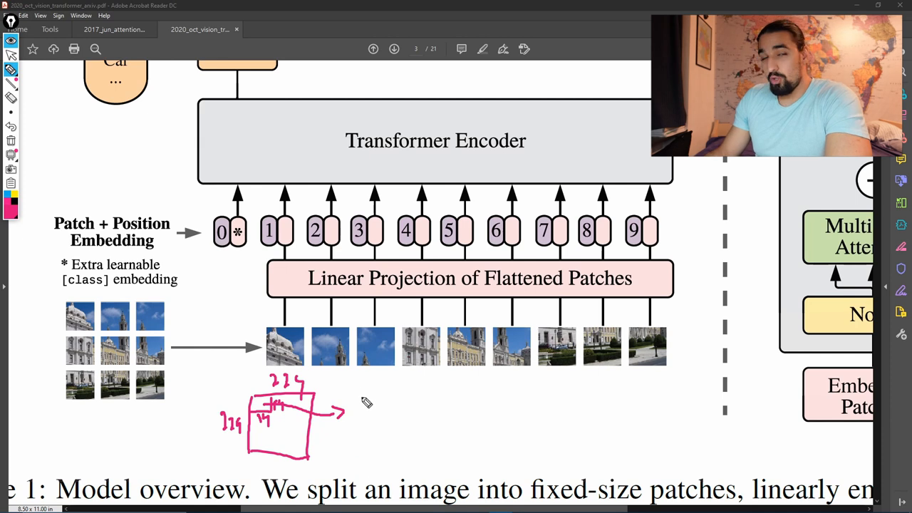
pyautogui.moveTo(360, 381); pyautogui.dragTo(363, 460)
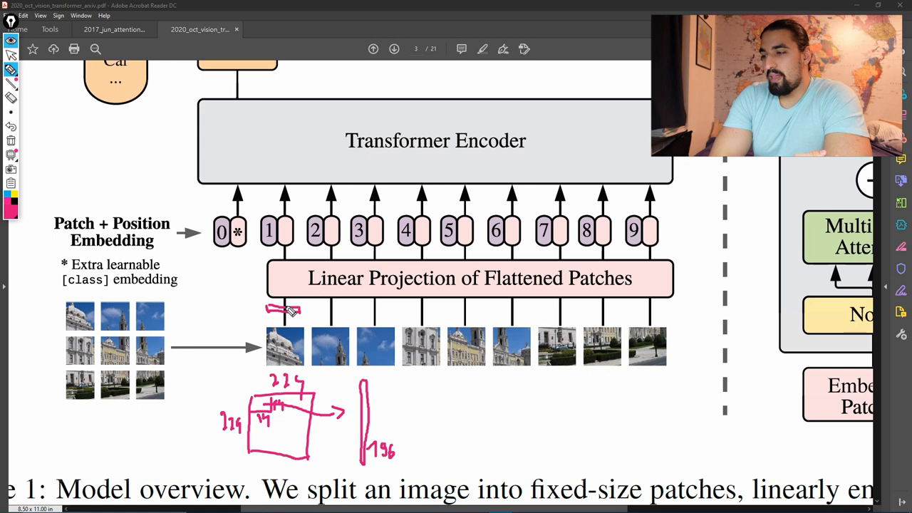
# Add an upward arrow into the linear projection and an arrow leading to a second tall bar
pyautogui.moveTo(278, 310); pyautogui.dragTo(278, 260)
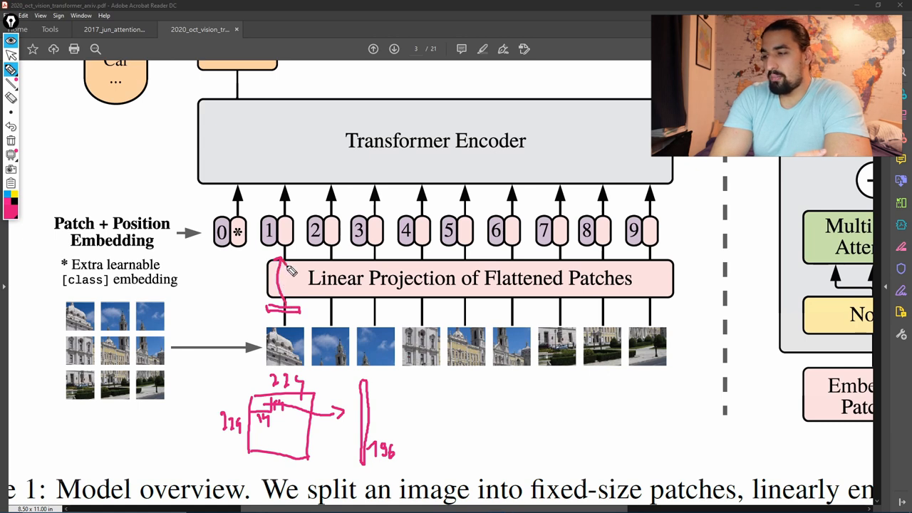
pyautogui.moveTo(385, 421)
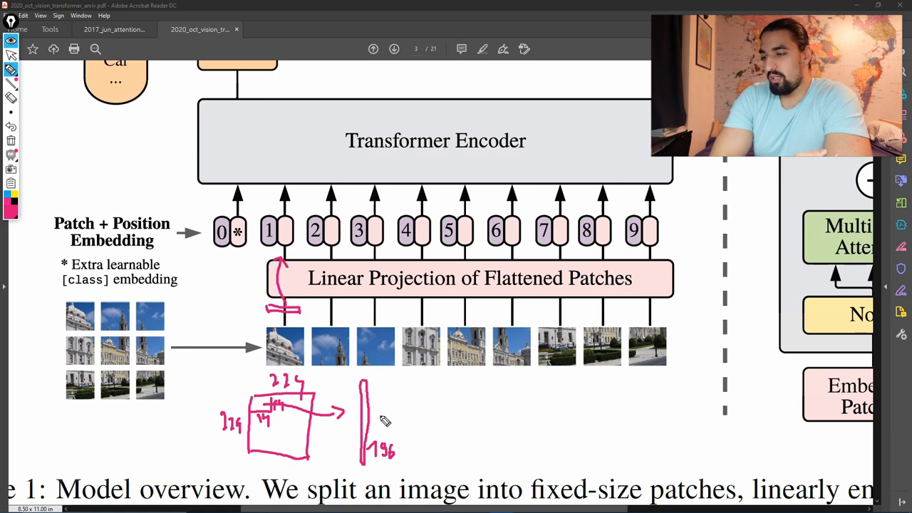
pyautogui.moveTo(385, 421); pyautogui.dragTo(423, 412)
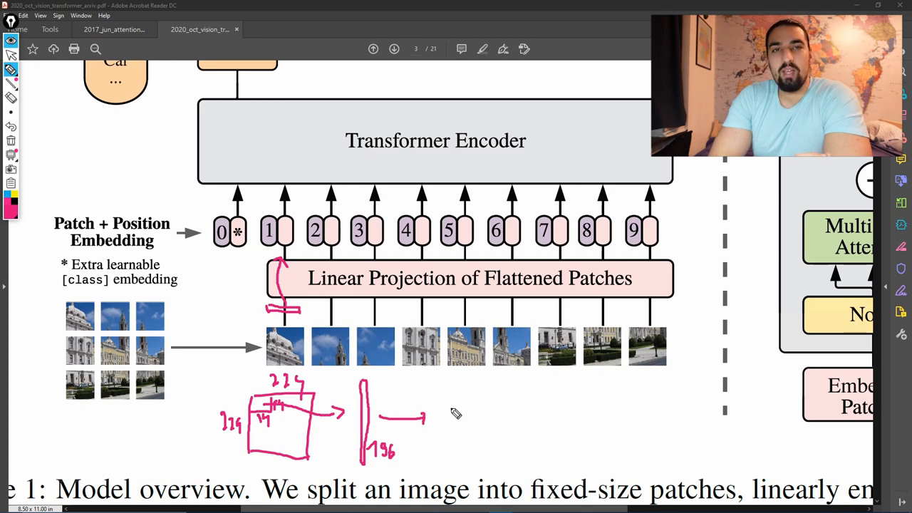
pyautogui.moveTo(480, 388)
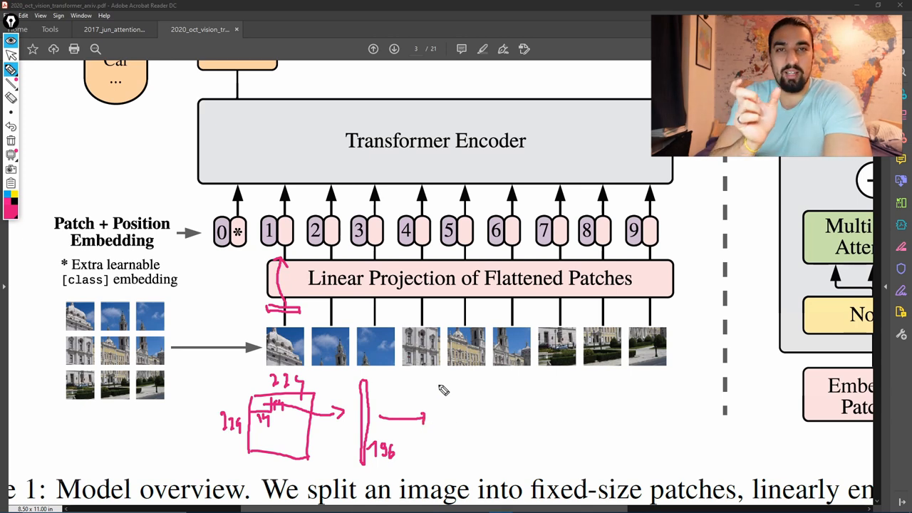
pyautogui.moveTo(440, 374); pyautogui.dragTo(444, 470)
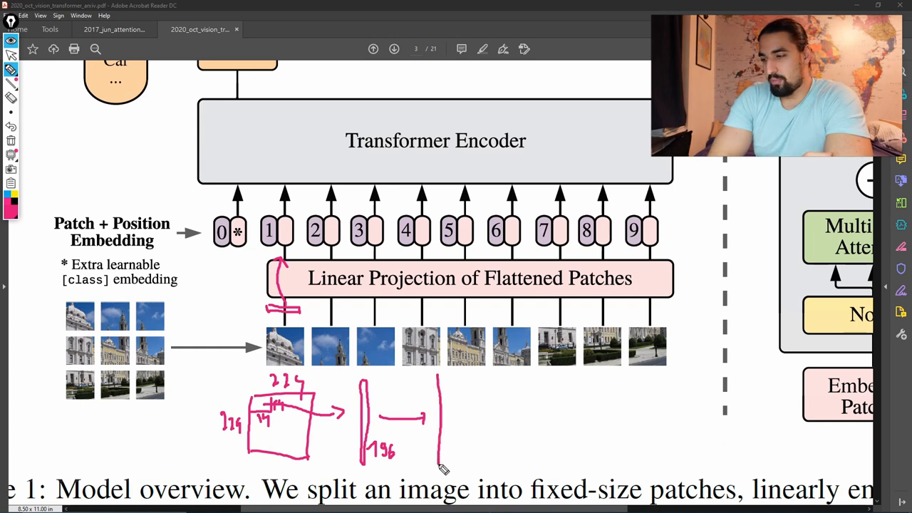
pyautogui.moveTo(440, 374); pyautogui.dragTo(448, 463)
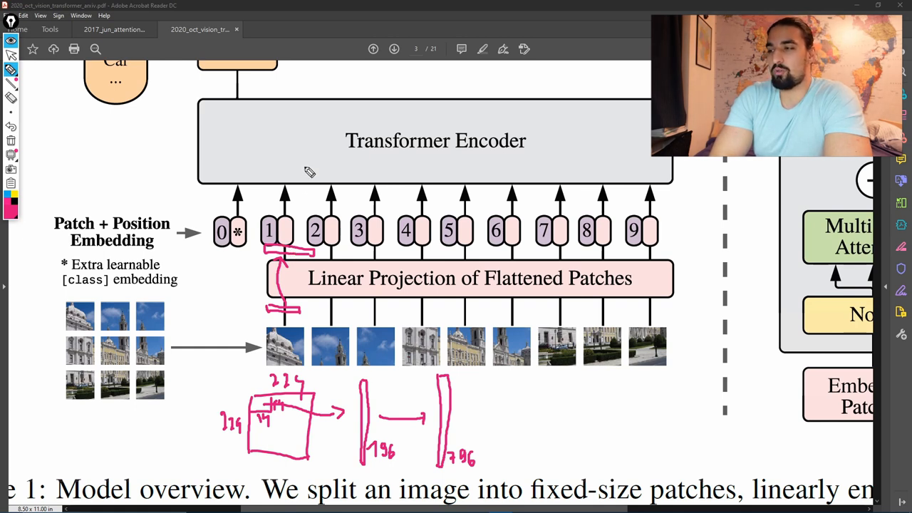
pyautogui.moveTo(329, 240)
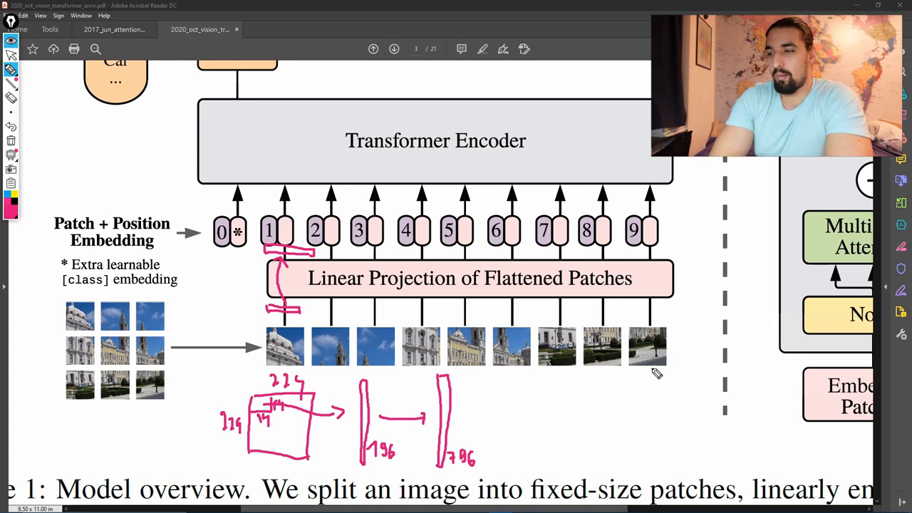
# Outline the embedding table's left edge and body beneath the eighth patch
pyautogui.moveTo(595, 370); pyautogui.dragTo(595, 473)
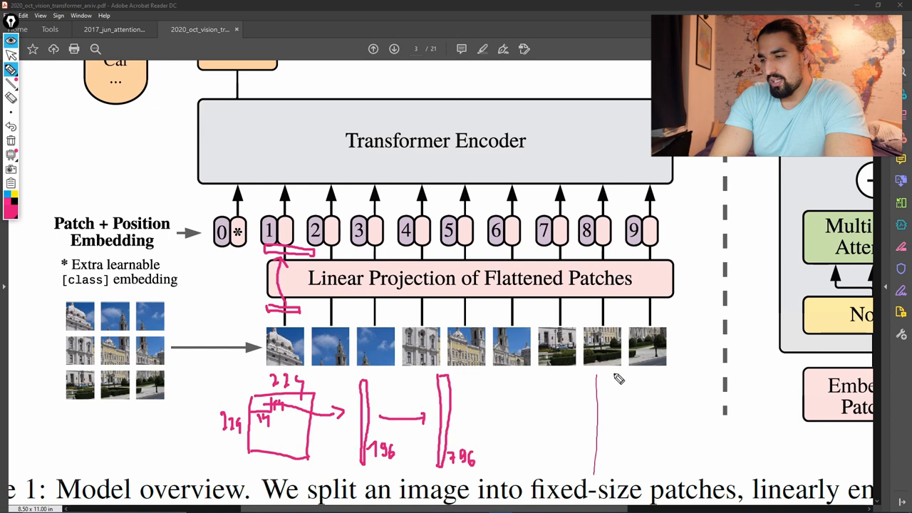
pyautogui.moveTo(595, 372); pyautogui.dragTo(662, 452)
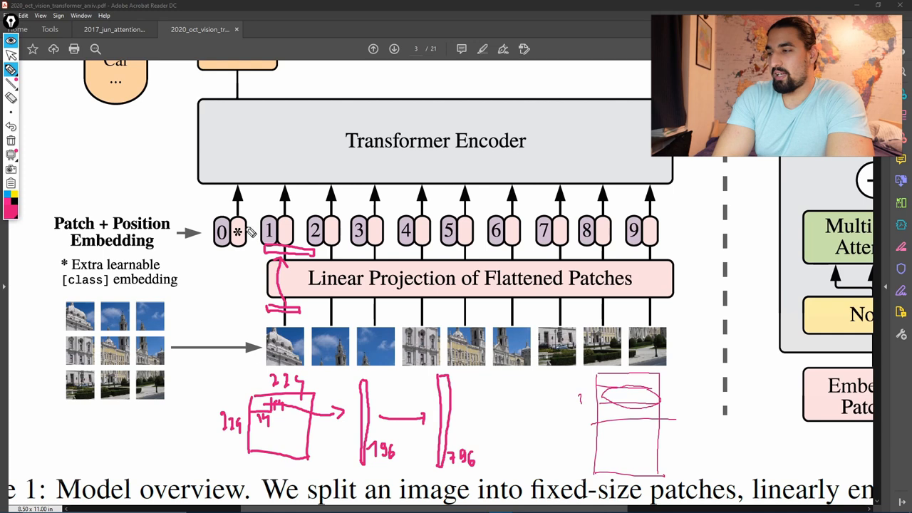
pyautogui.moveTo(254, 246)
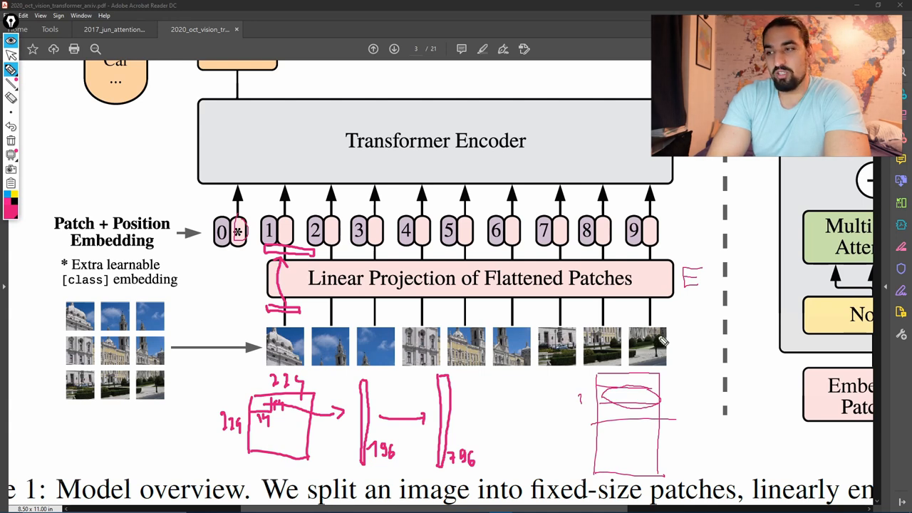
pyautogui.moveTo(666, 257)
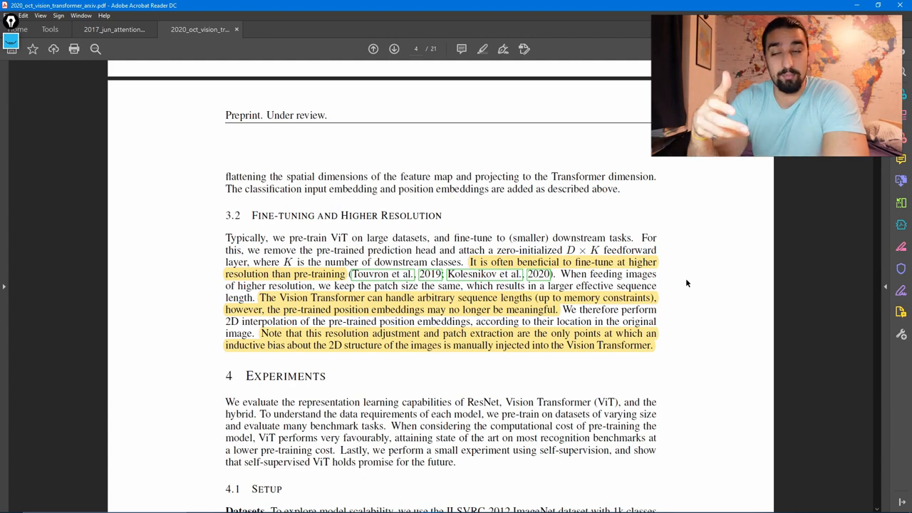
# Scroll down to page 5's Table 1 and the benchmark comparison table
pyautogui.scroll(-3)
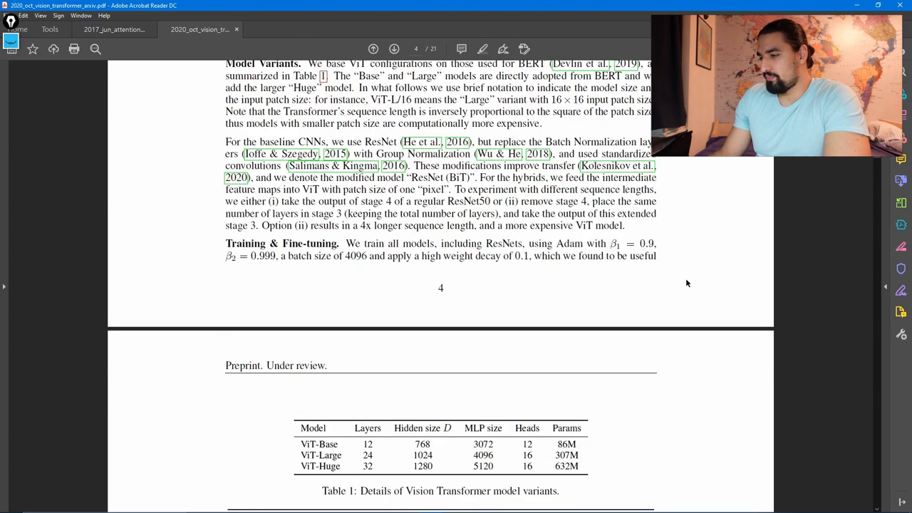
pyautogui.scroll(-3)
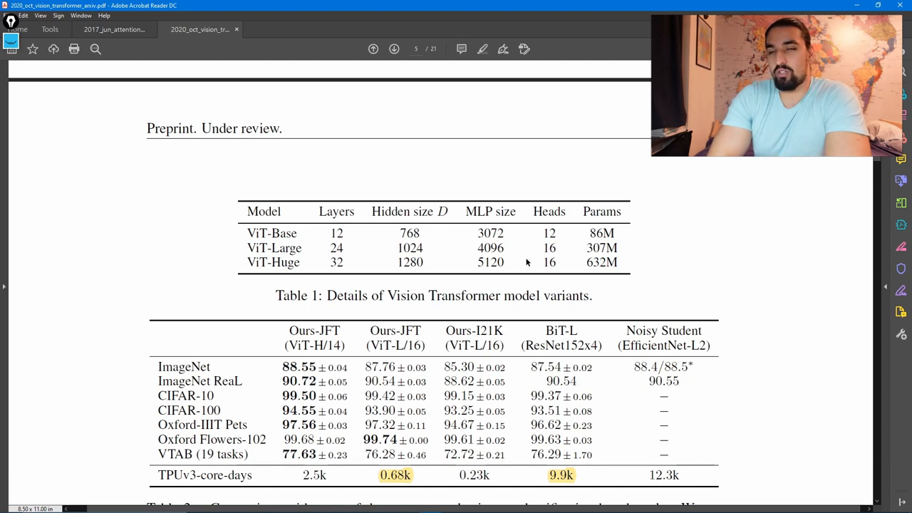
# Scroll slightly so Table 2 and its caption are fully visible
pyautogui.scroll(-3)
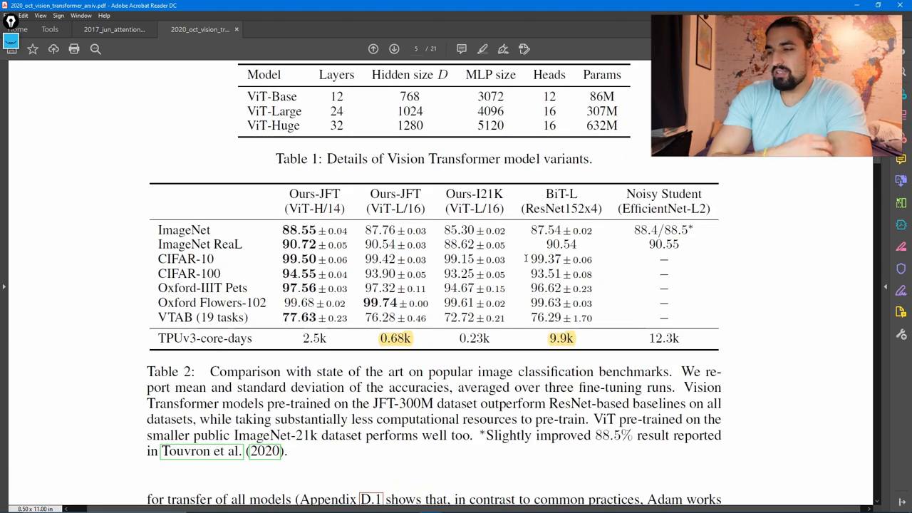
pyautogui.moveTo(634, 301)
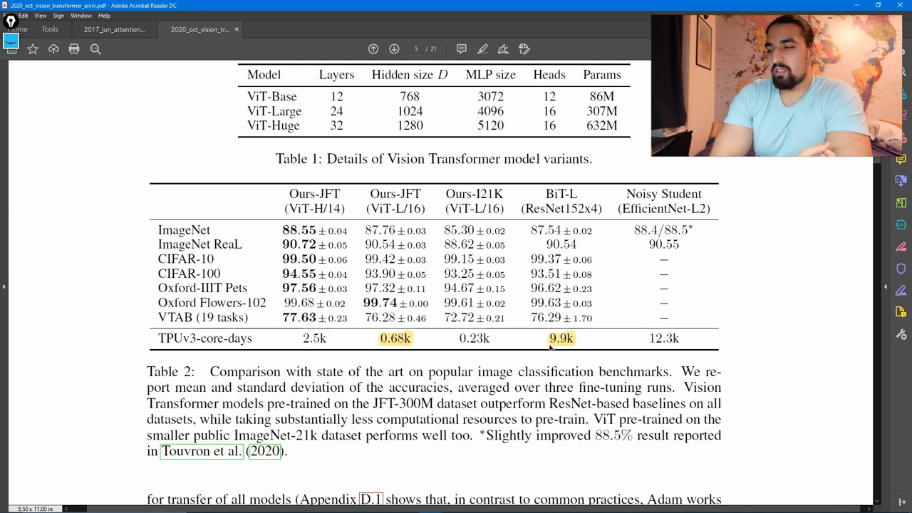
pyautogui.moveTo(552, 346)
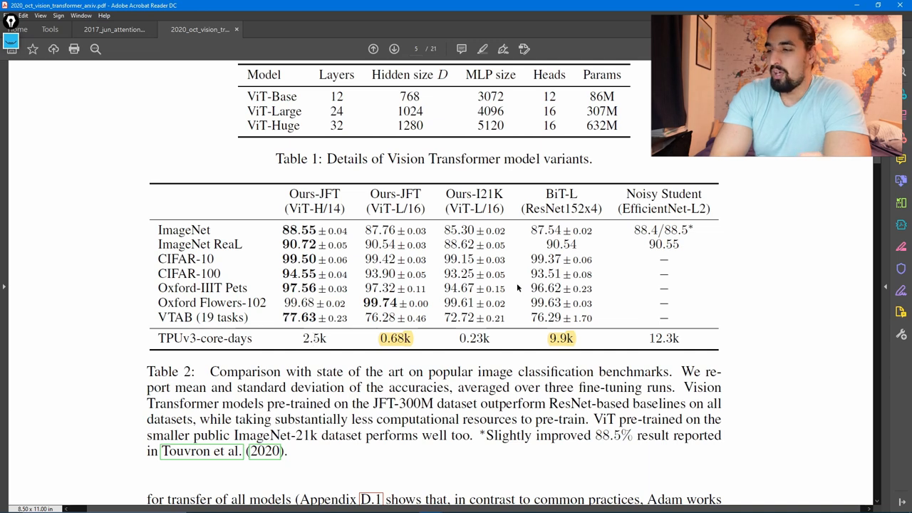
pyautogui.moveTo(353, 348)
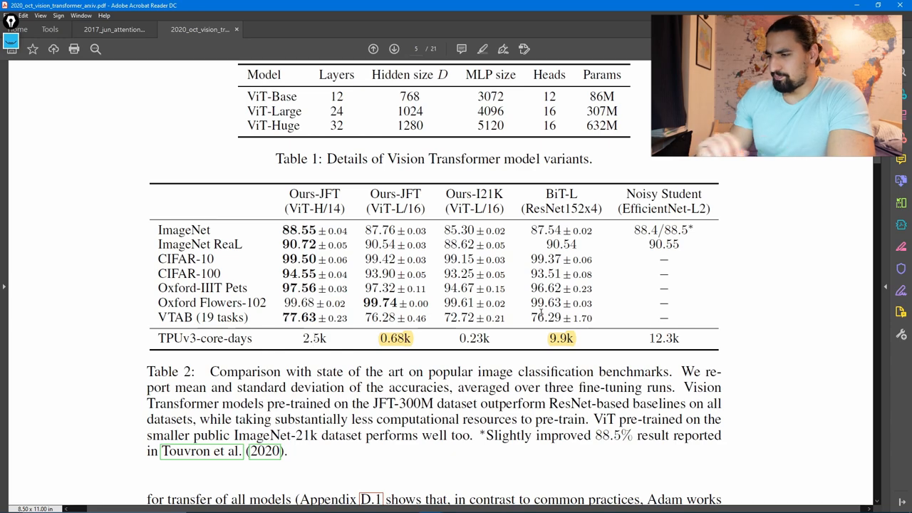
# Scroll down to page 6's Figure 2 VTAB breakdown by Natural, Specialized and Structured tasks
pyautogui.scroll(-3)
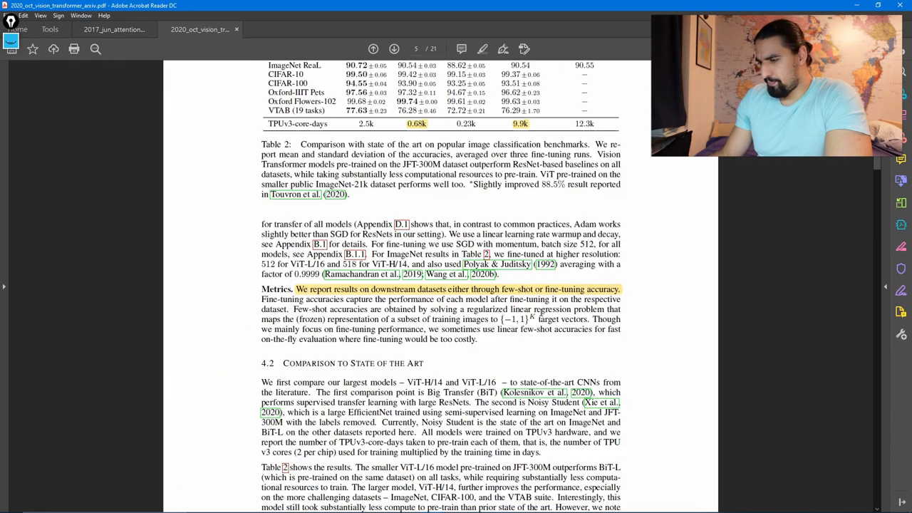
pyautogui.scroll(-3)
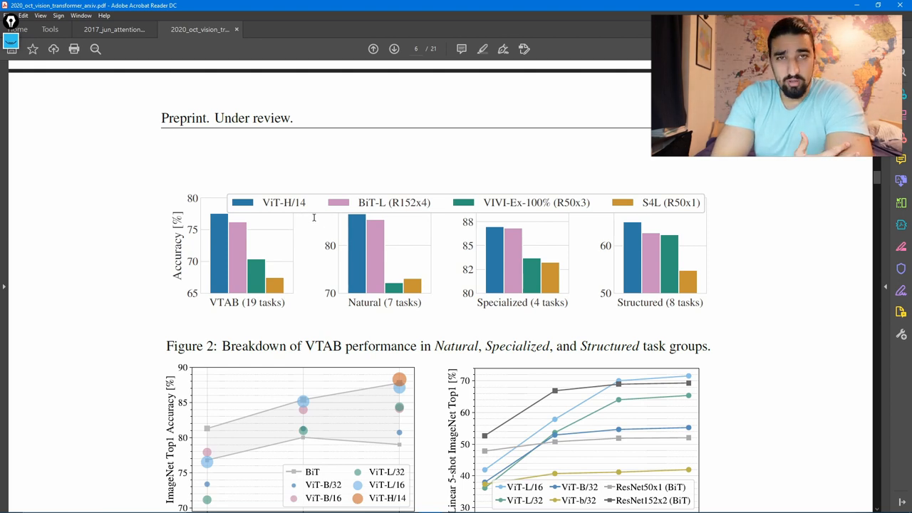
pyautogui.moveTo(230, 263)
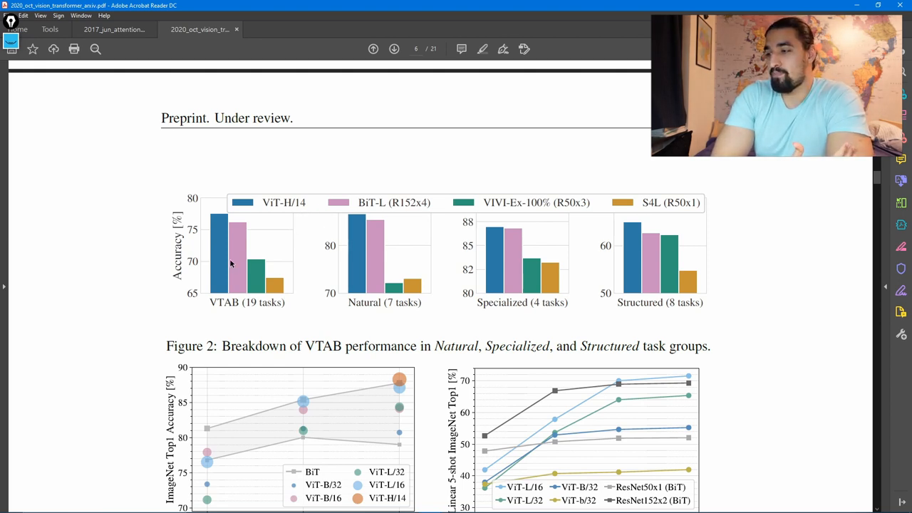
pyautogui.moveTo(695, 272)
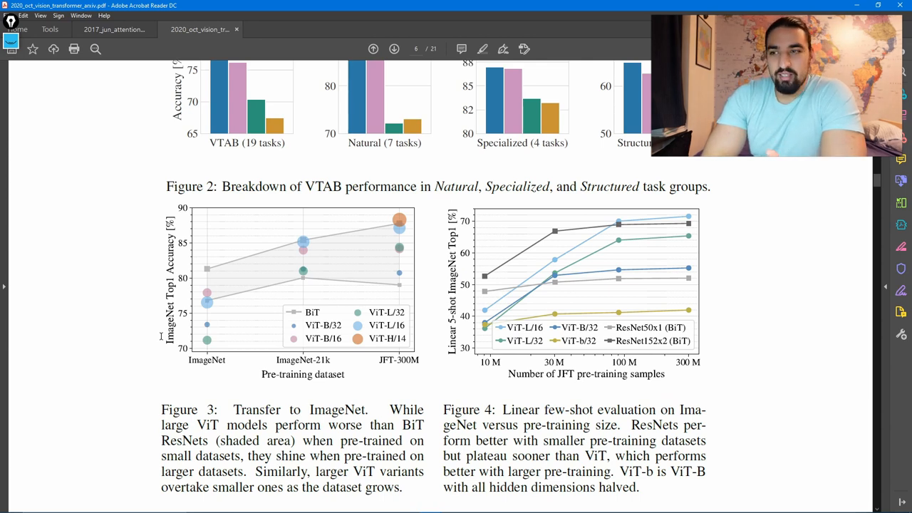
pyautogui.moveTo(218, 394)
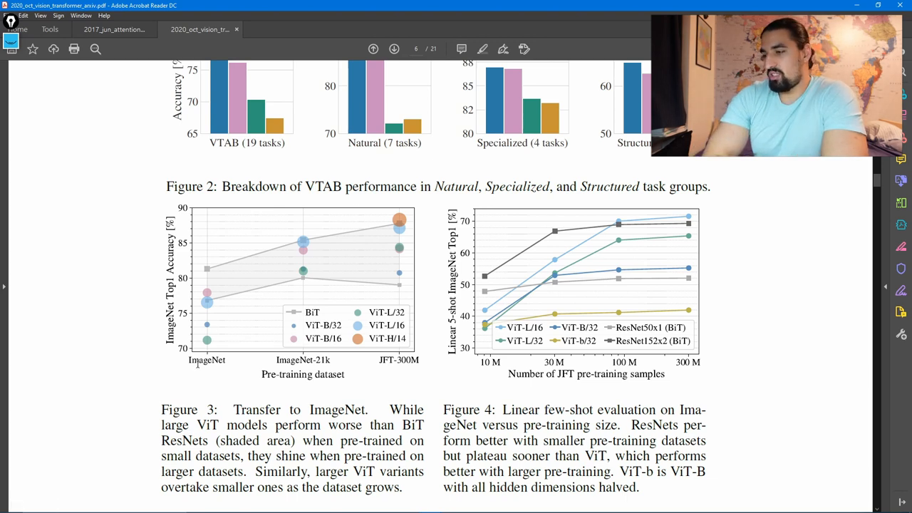
# Mark the JFT-300M label in Figure 3
pyautogui.doubleClick(206, 359)
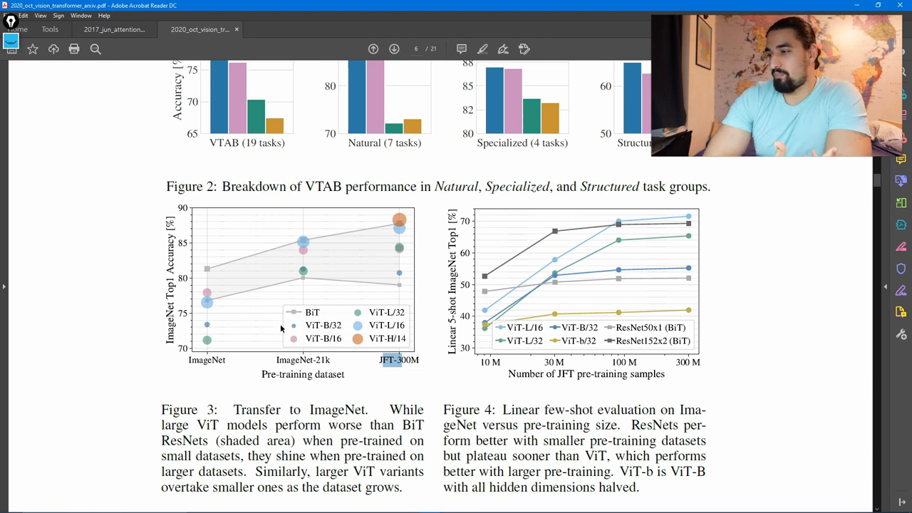
pyautogui.moveTo(220, 262)
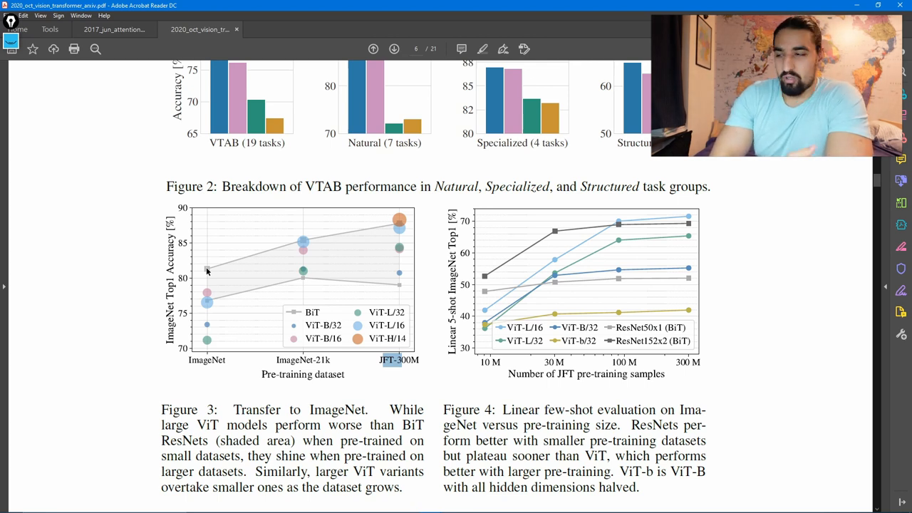
pyautogui.moveTo(220, 310)
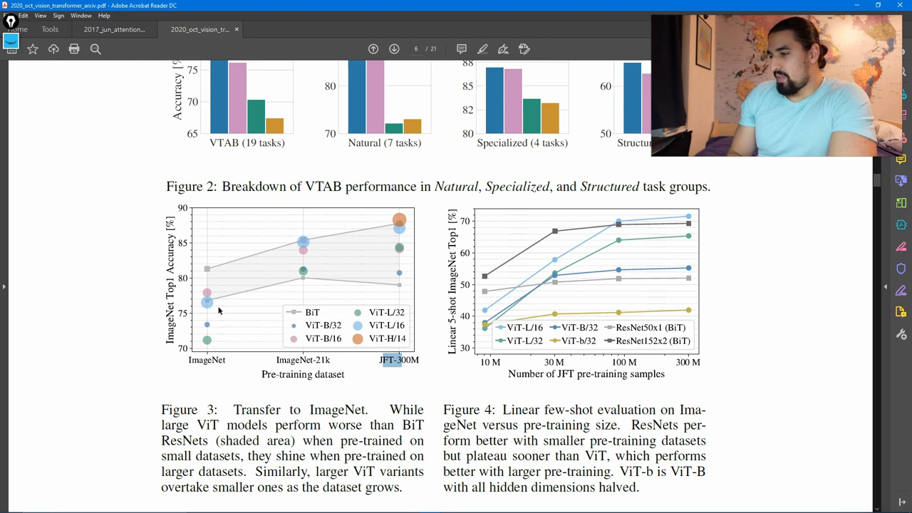
pyautogui.moveTo(215, 302)
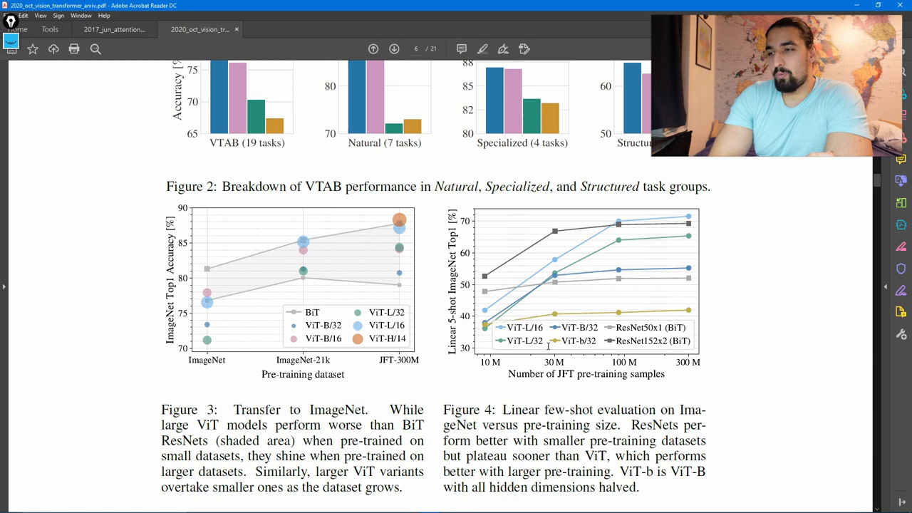
pyautogui.moveTo(556, 259)
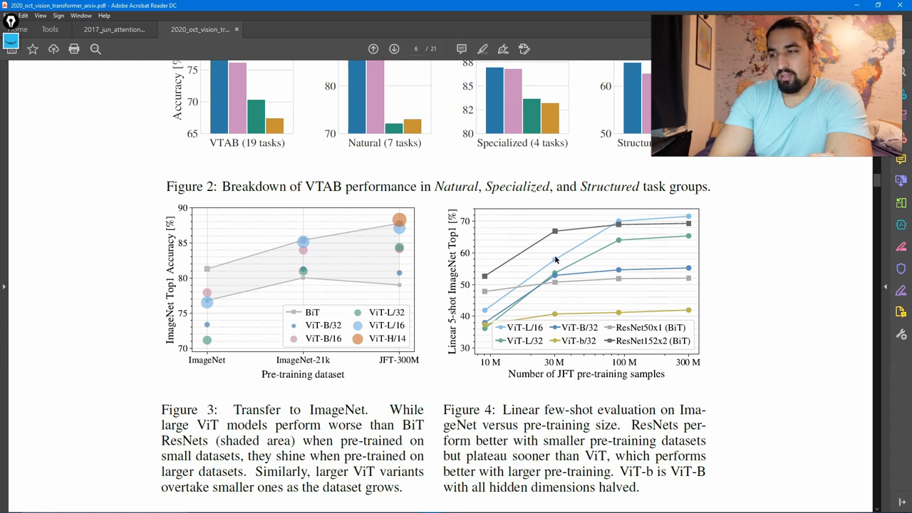
pyautogui.moveTo(658, 300)
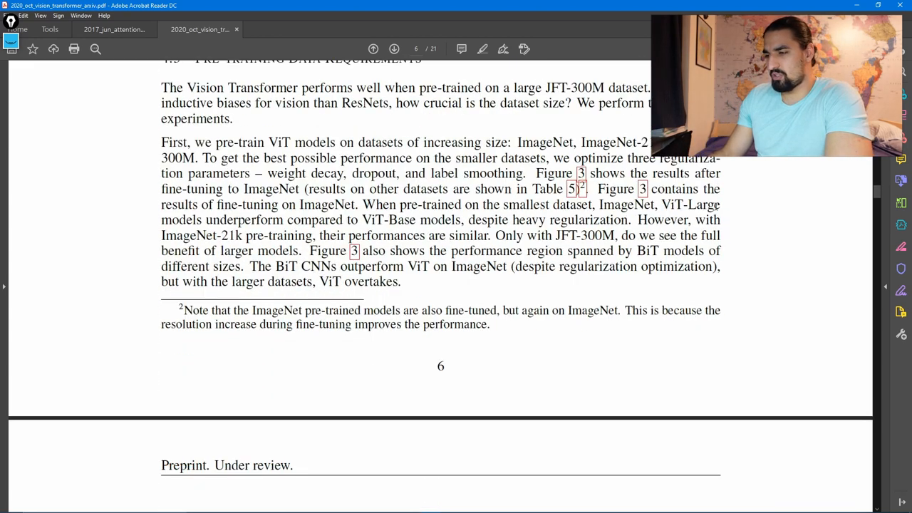
# Scroll down past page 6 to Figure 5 on page 7
pyautogui.scroll(-3)
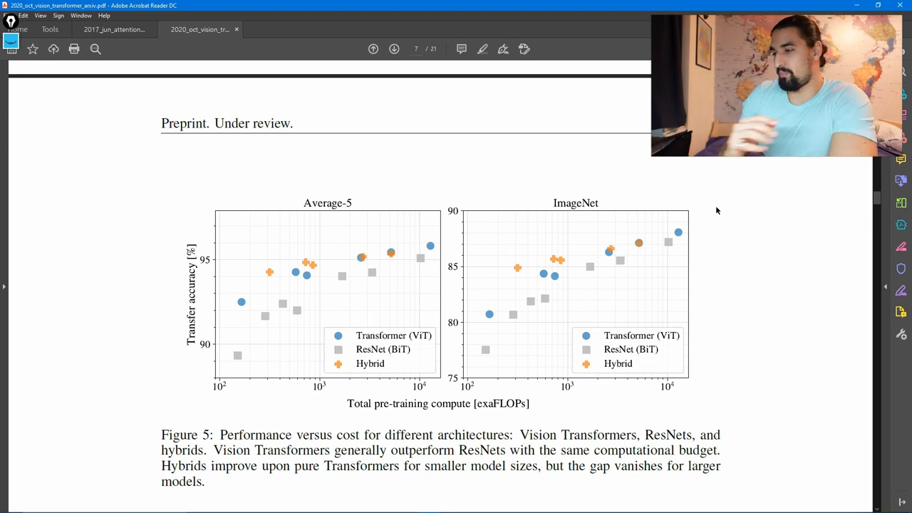
# Scroll to the Figure 5 discussion paragraph at the bottom of page 7
pyautogui.scroll(-3)
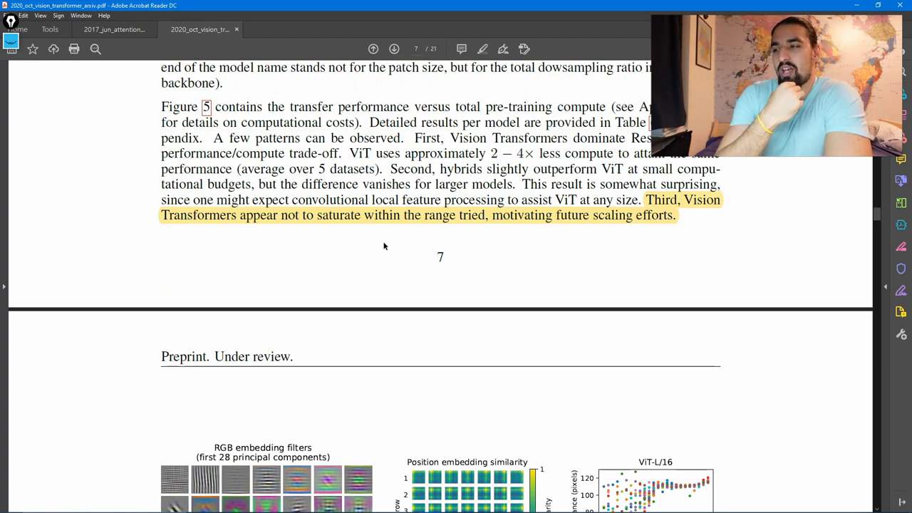
pyautogui.moveTo(525, 239)
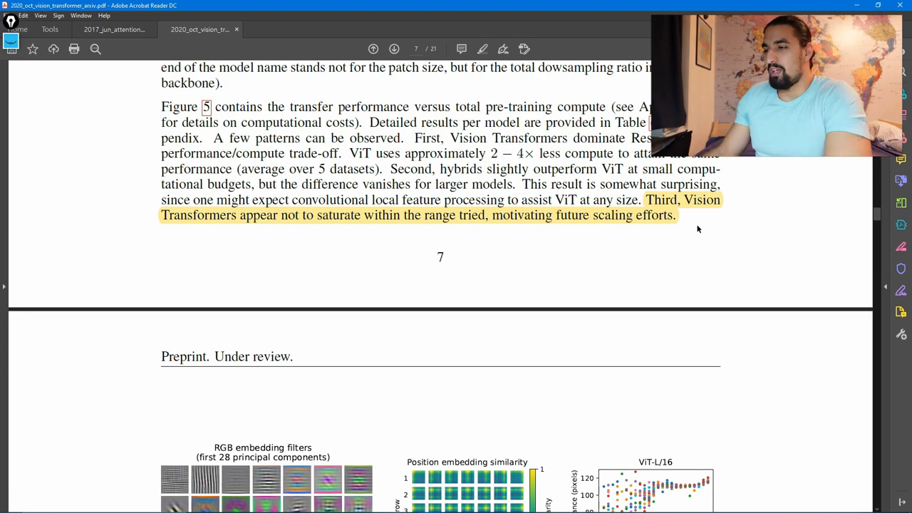
pyautogui.scroll(-3)
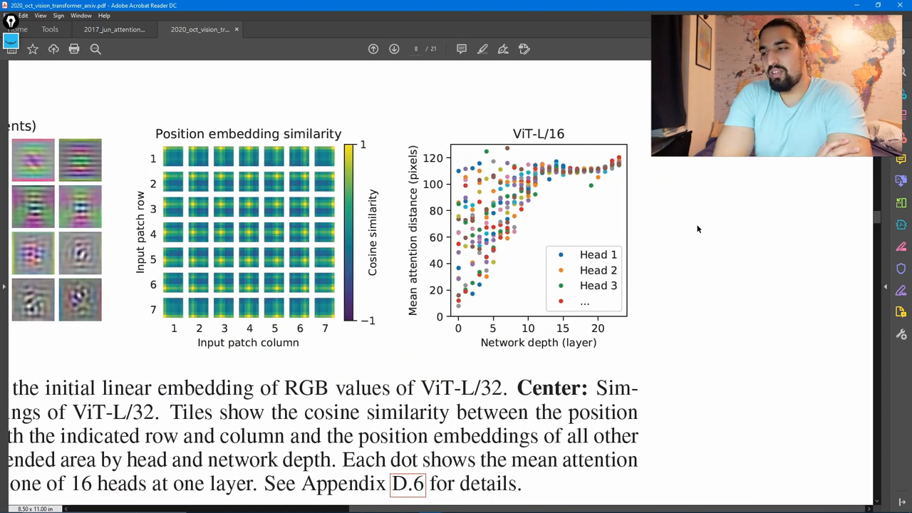
# Scroll so the right-hand ViT-L/16 plot of Figure 7 fills the view
pyautogui.scroll(-3)
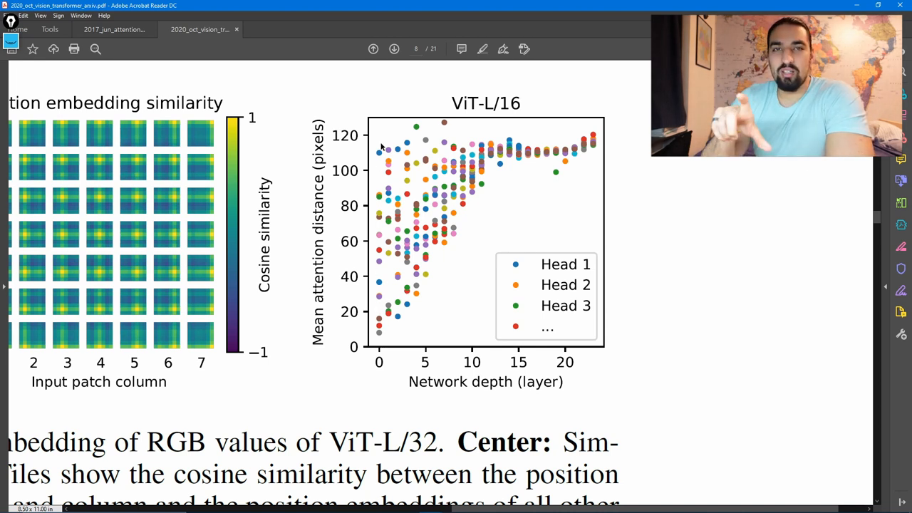
pyautogui.moveTo(381, 338)
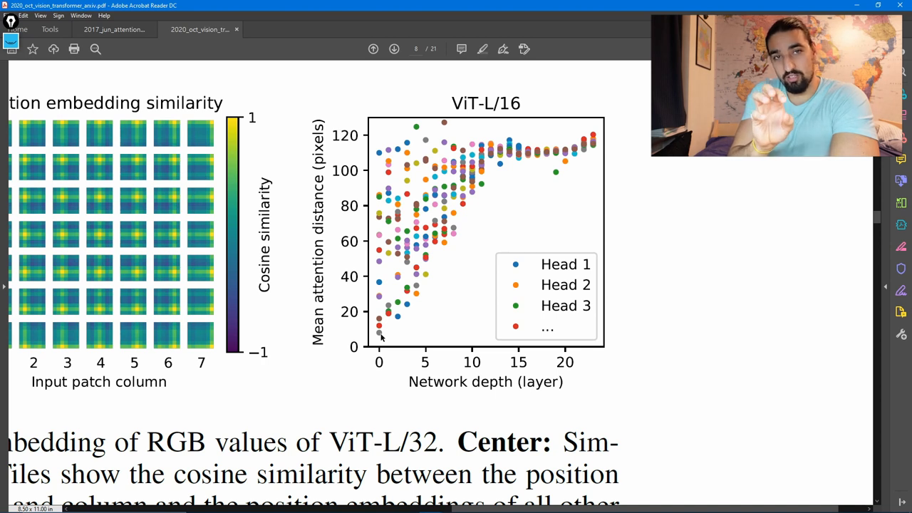
pyautogui.moveTo(380, 156)
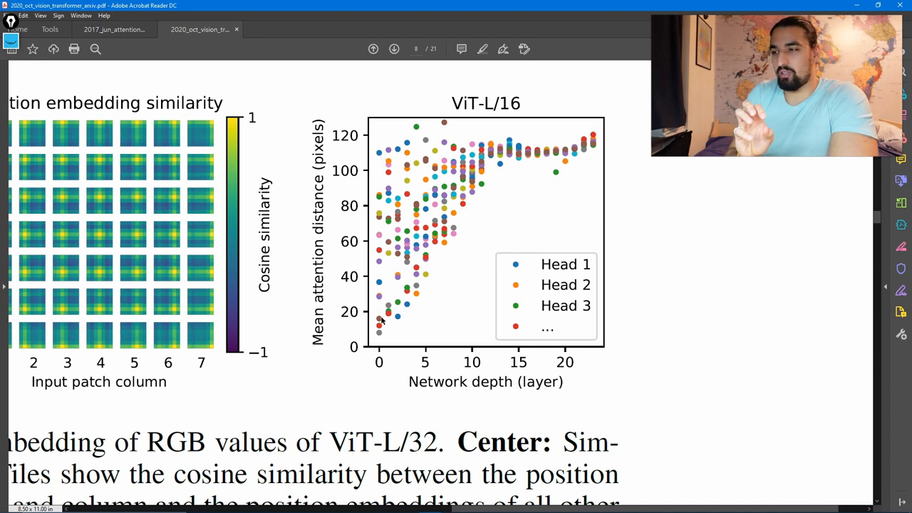
# Draw a pink Epic Pen curve along the lower edge of the ViT-L/16 attention dots
pyautogui.click(482, 48)
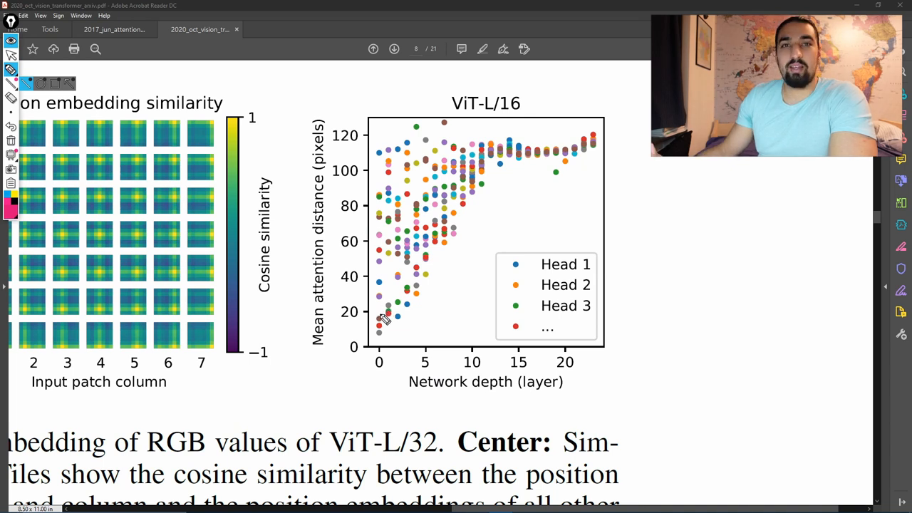
pyautogui.moveTo(417, 278)
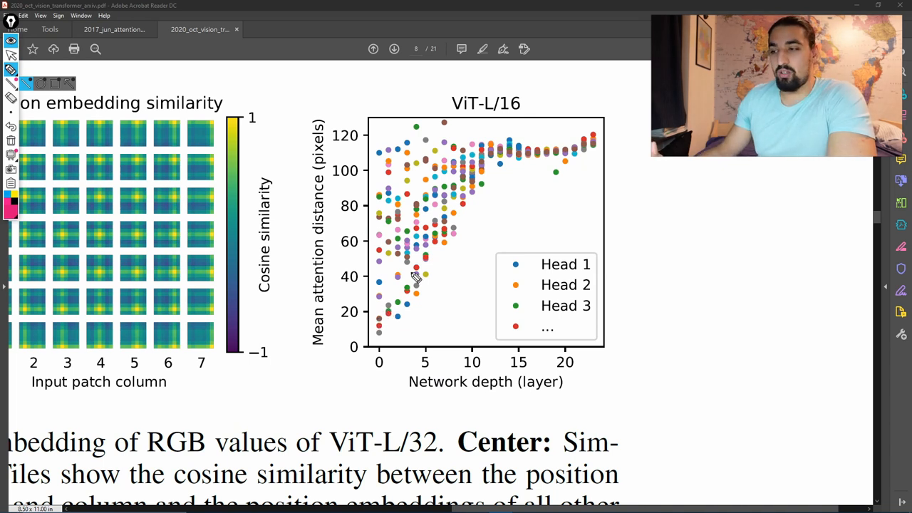
pyautogui.moveTo(374, 342)
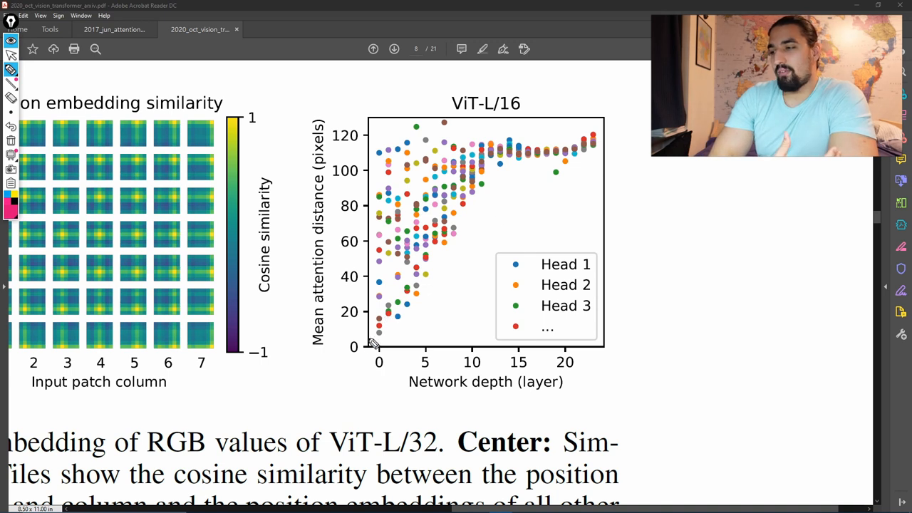
pyautogui.moveTo(373, 344); pyautogui.dragTo(459, 223)
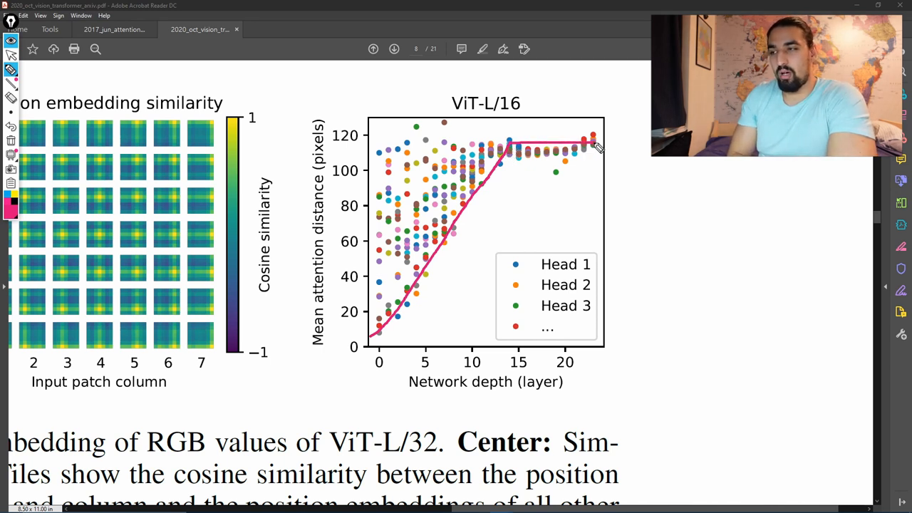
pyautogui.moveTo(490, 235)
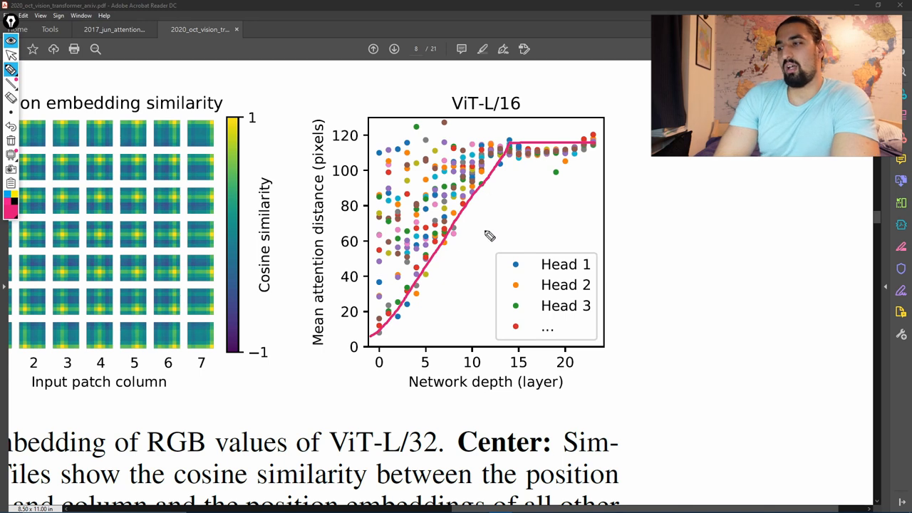
pyautogui.moveTo(552, 156)
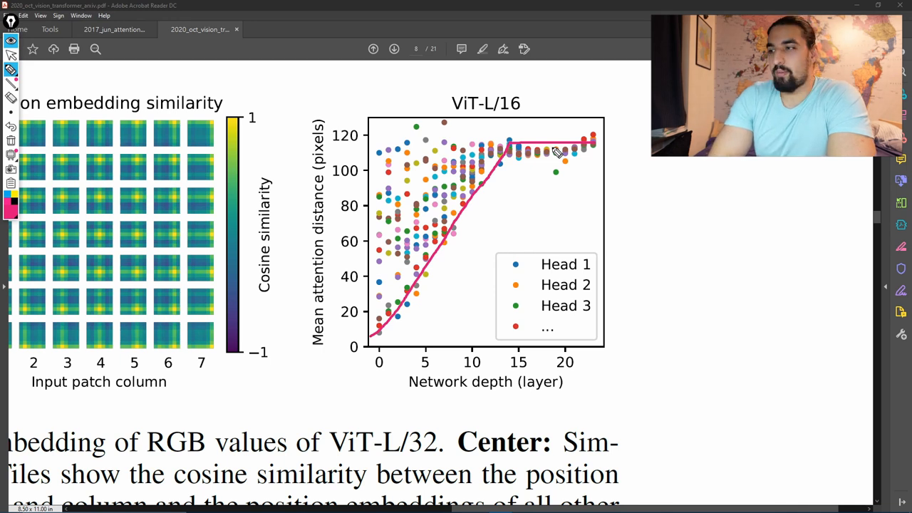
# Loop in pink around the high-distance dots in the early layers
pyautogui.moveTo(435, 114); pyautogui.dragTo(367, 199)
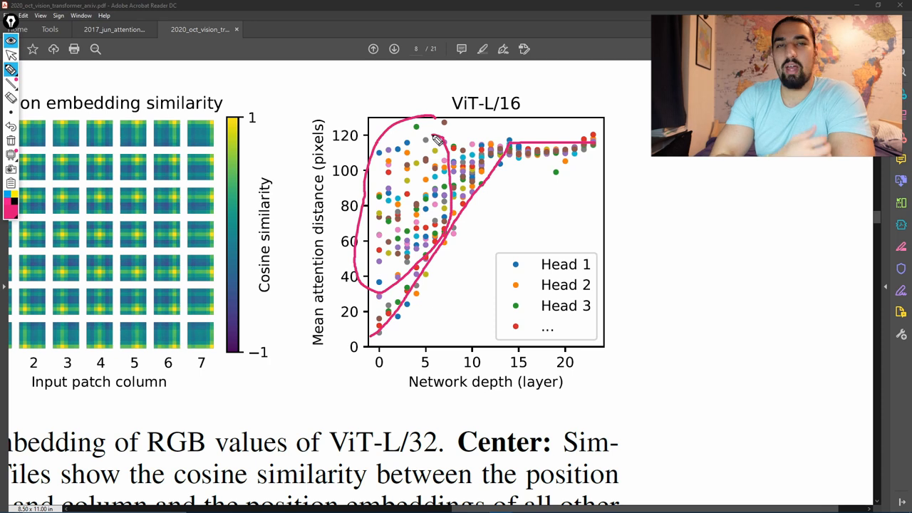
pyautogui.moveTo(403, 254)
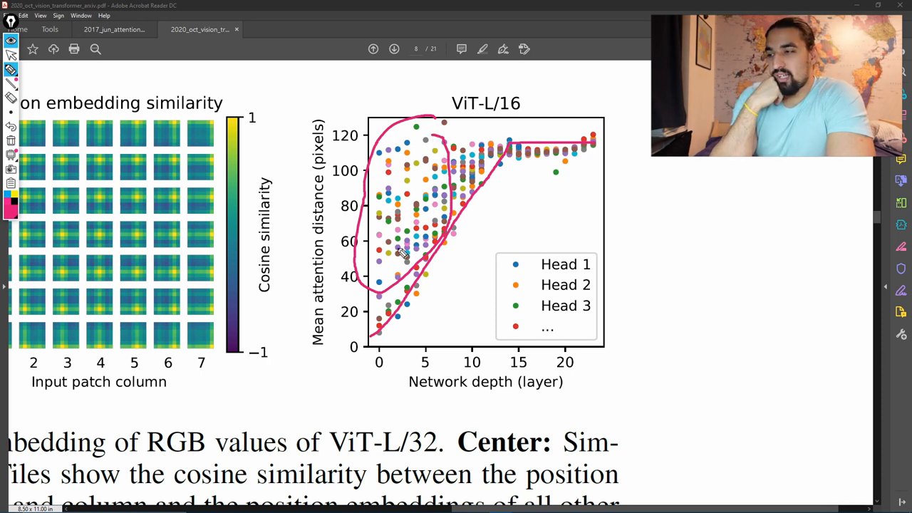
pyautogui.moveTo(405, 220)
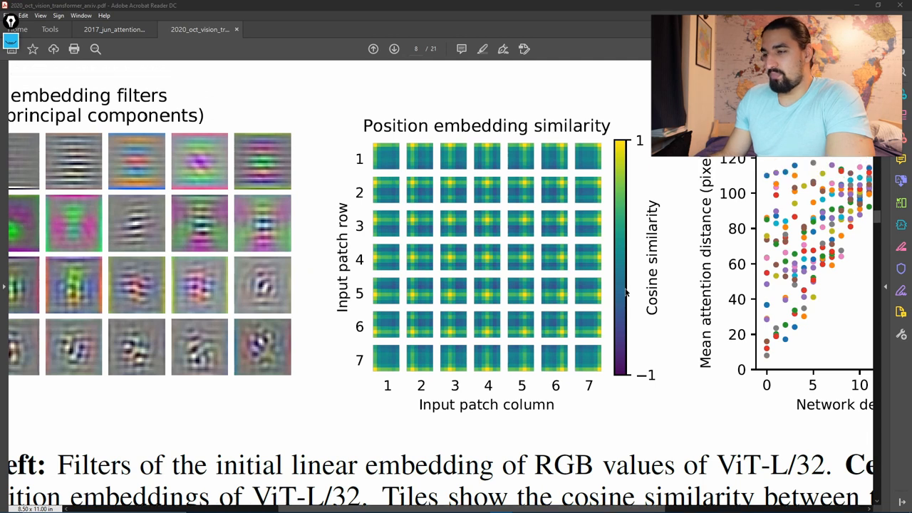
pyautogui.moveTo(583, 229)
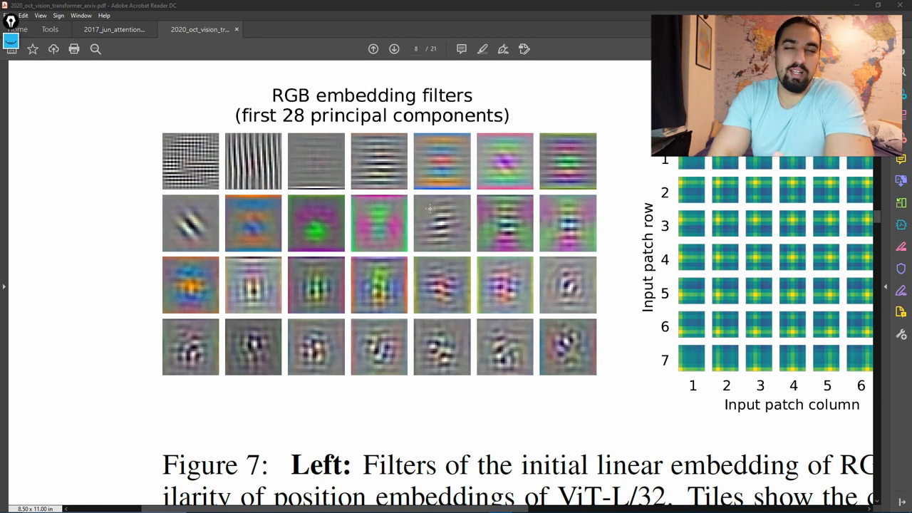
pyautogui.moveTo(532, 270)
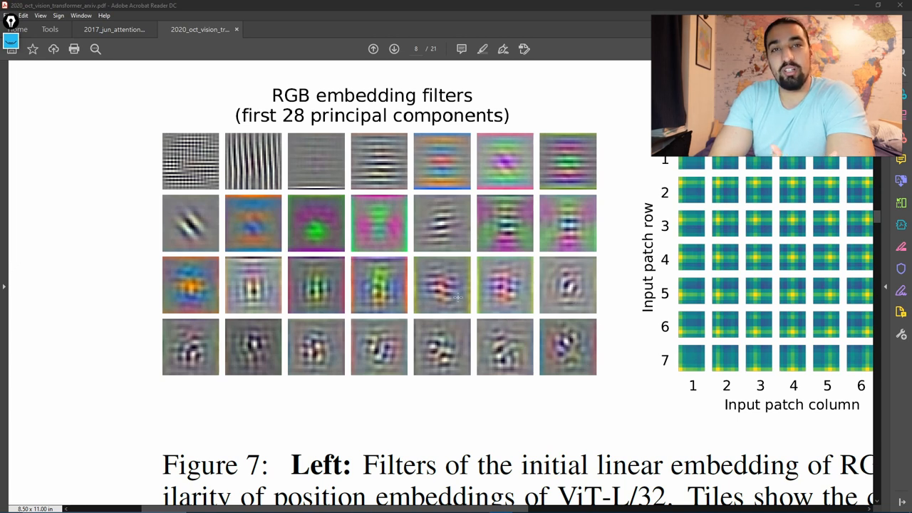
# Scroll to show all of Figure 7 and its caption at normal size
pyautogui.scroll(-3)
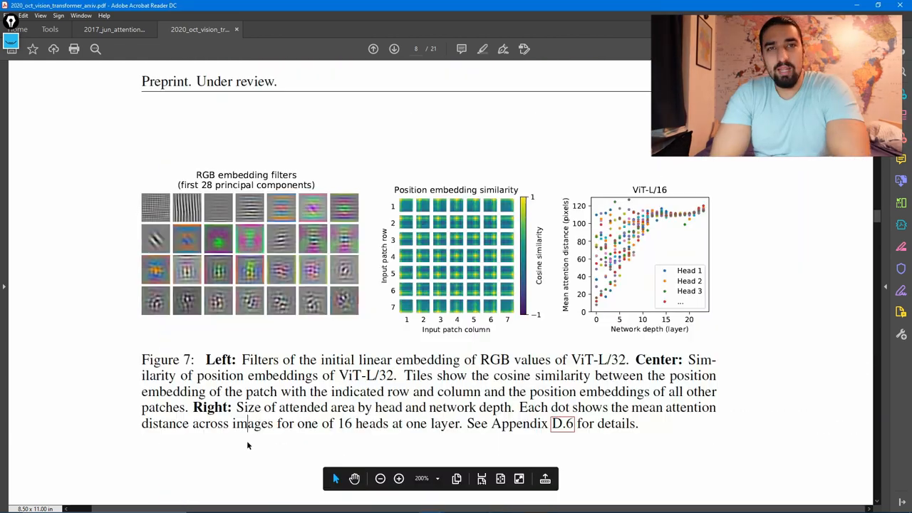
# Scroll down to section 4.5 and the Figure 6 attention examples on page 8
pyautogui.scroll(-3)
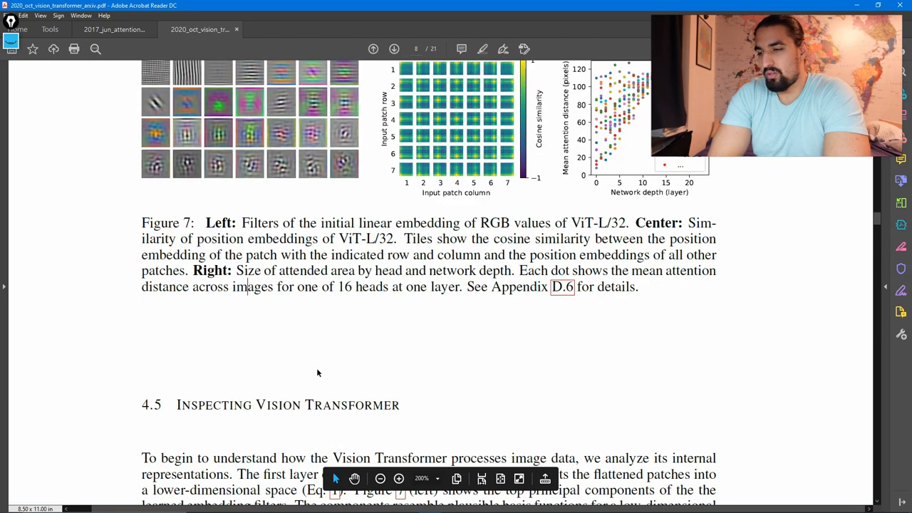
pyautogui.scroll(-3)
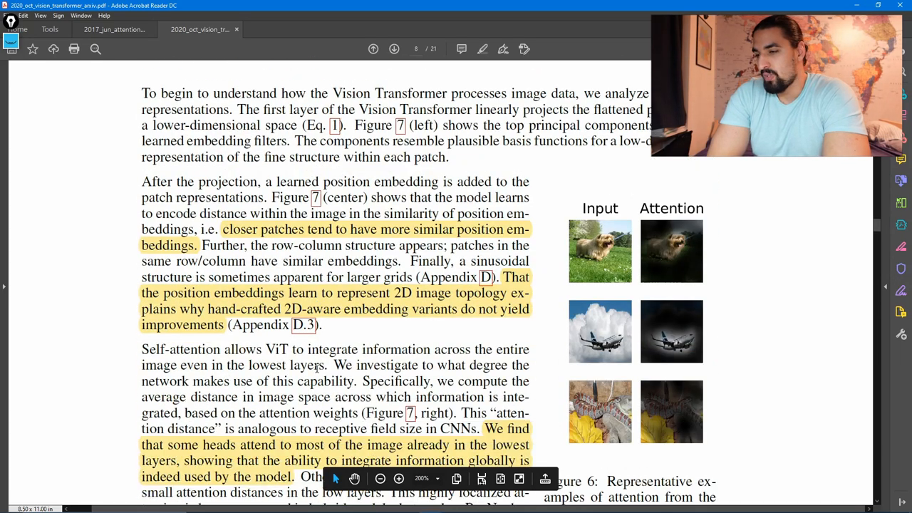
pyautogui.scroll(-3)
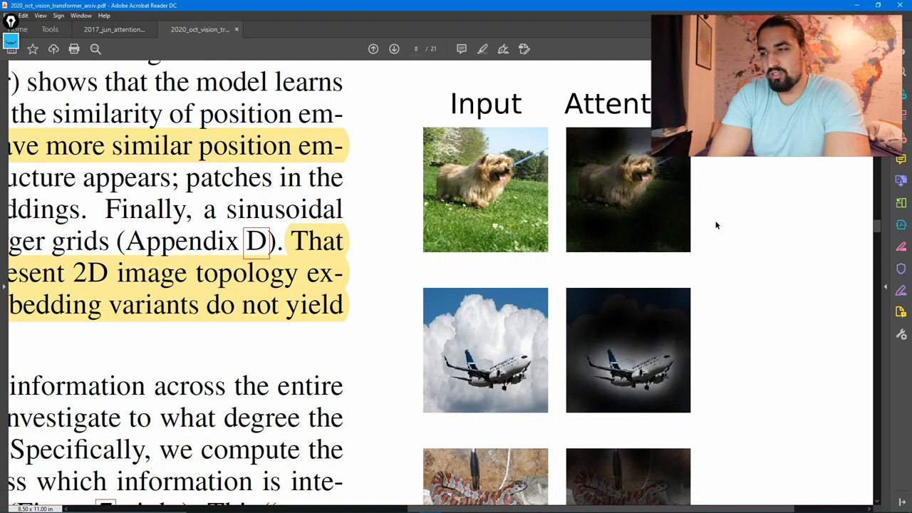
pyautogui.scroll(-3)
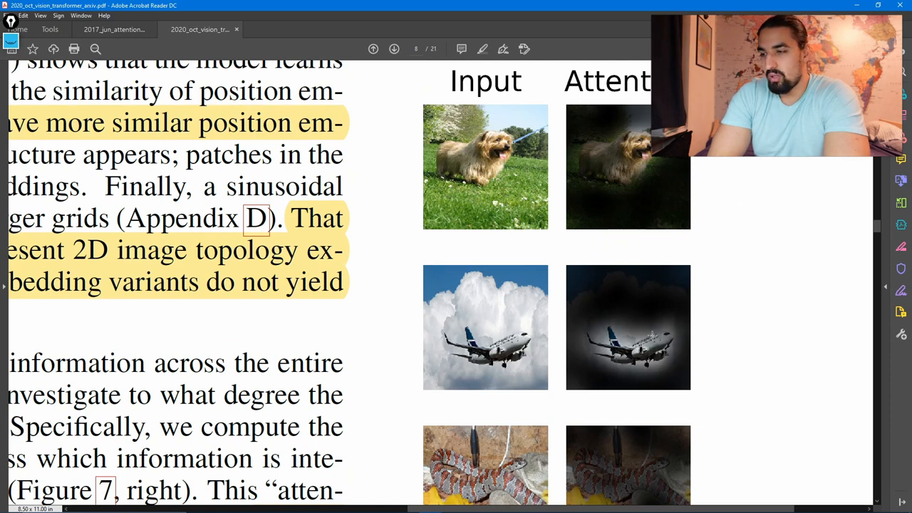
pyautogui.scroll(-3)
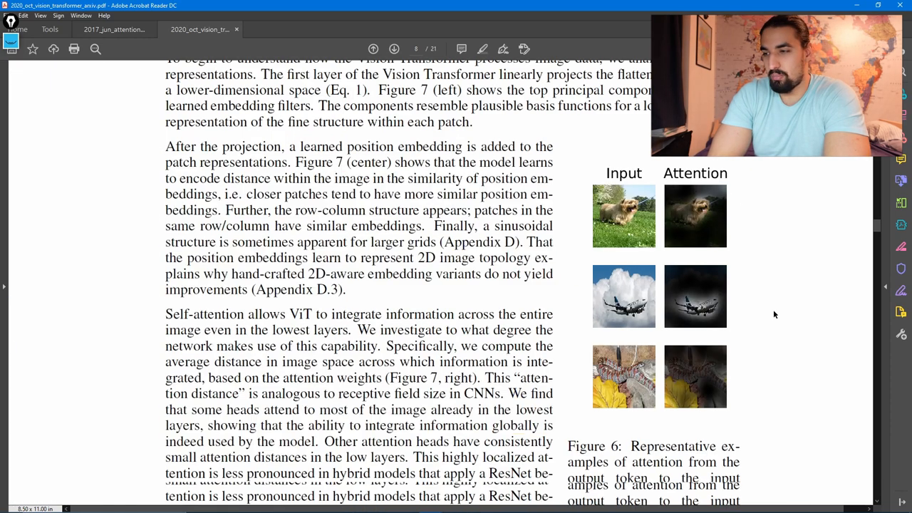
# Scroll through Self-supervision, Conclusion and Acknowledgements to the end of page 11's references
pyautogui.scroll(-3)
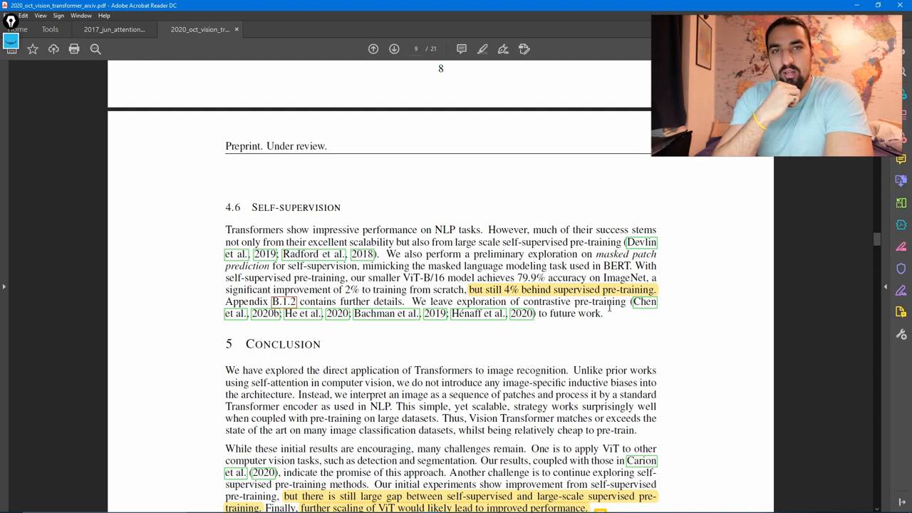
pyautogui.moveTo(667, 283)
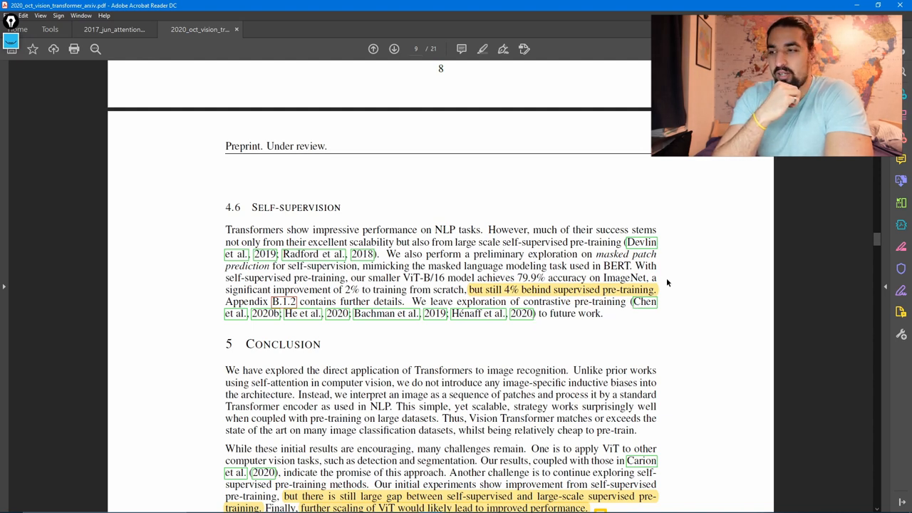
pyautogui.scroll(-3)
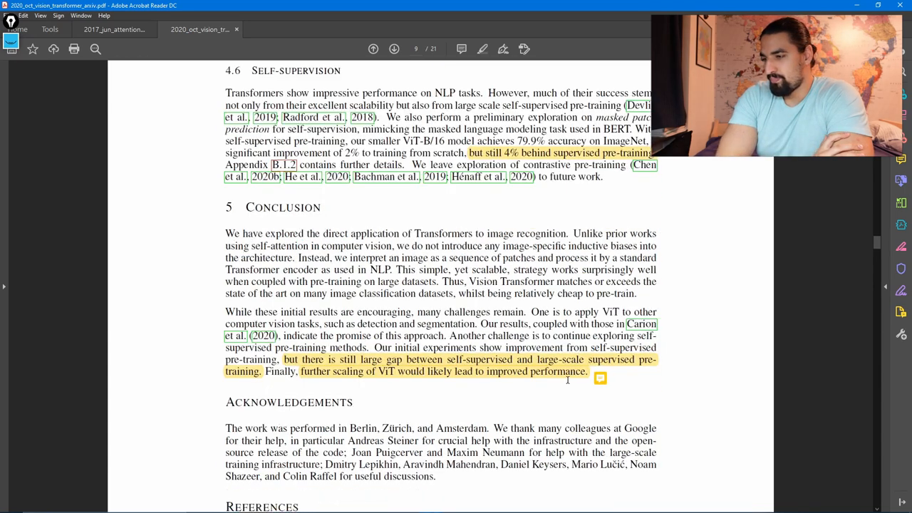
pyautogui.scroll(-3)
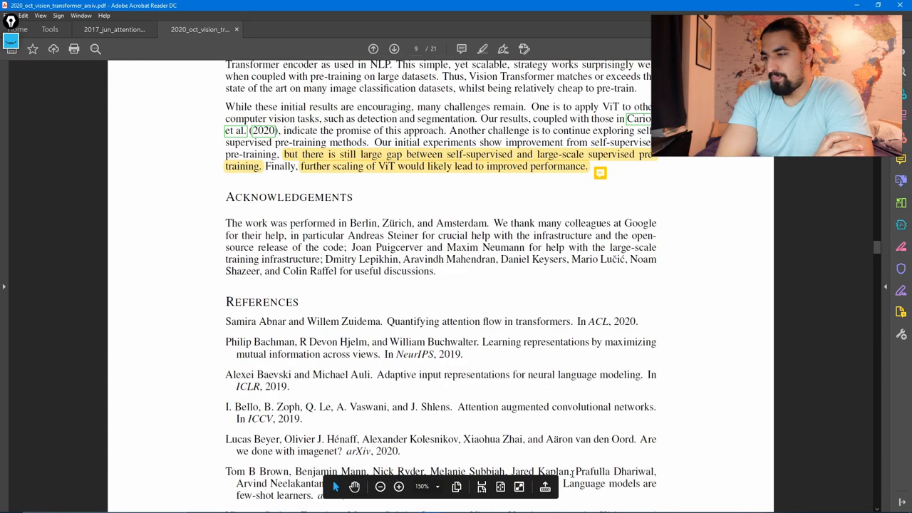
pyautogui.scroll(-3)
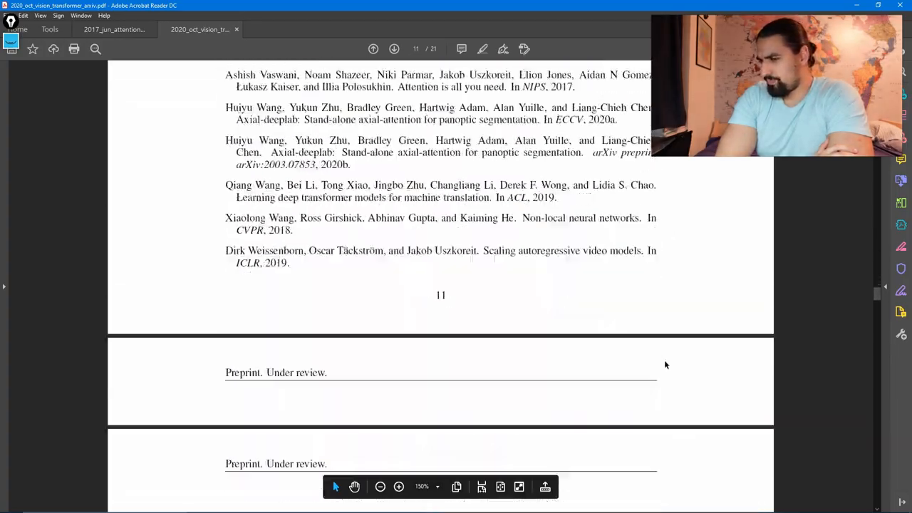
# Scroll from page 13 to section B.1.2 Self-supervision on page 14
pyautogui.scroll(-3)
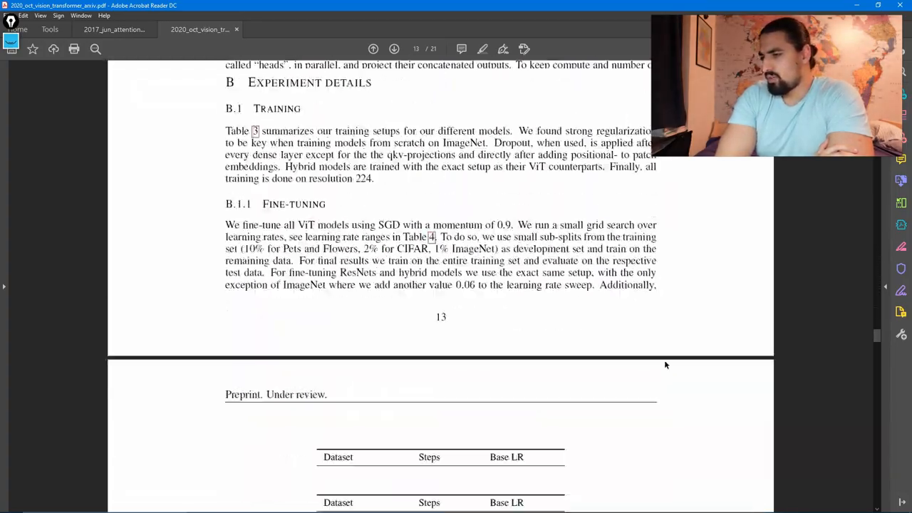
pyautogui.scroll(-3)
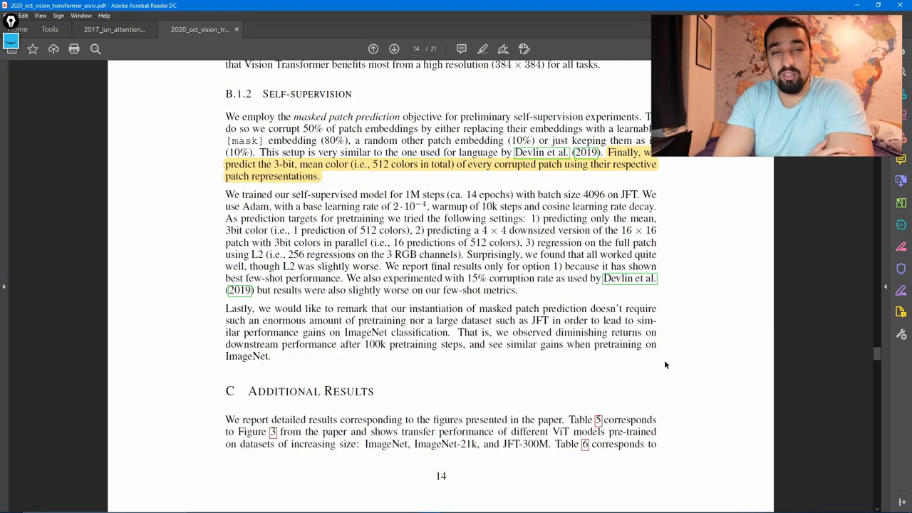
pyautogui.moveTo(185, 330)
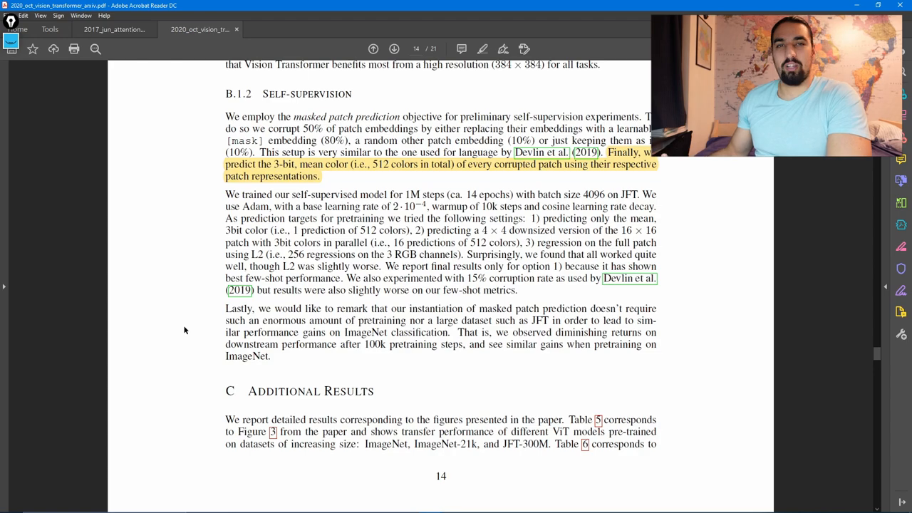
# Scroll to page 16 with Figure 8 and section D.2 Transformer shape
pyautogui.scroll(-3)
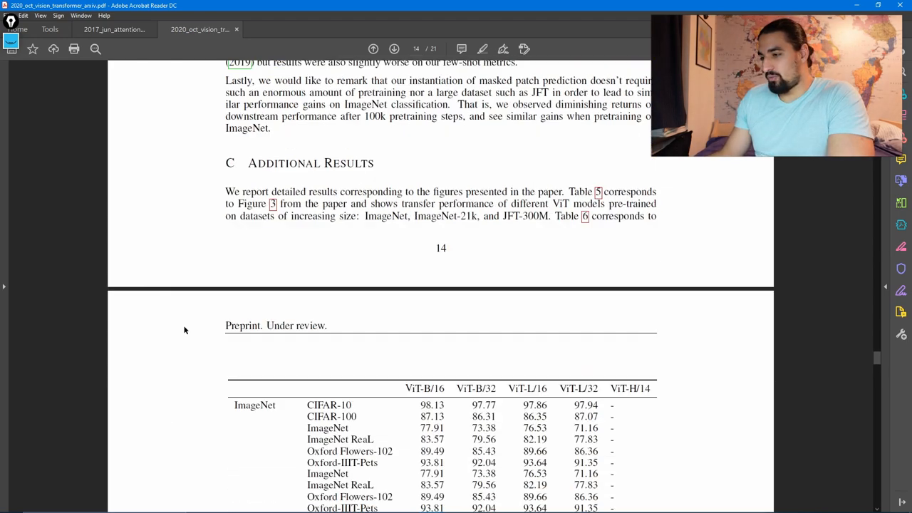
pyautogui.scroll(-3)
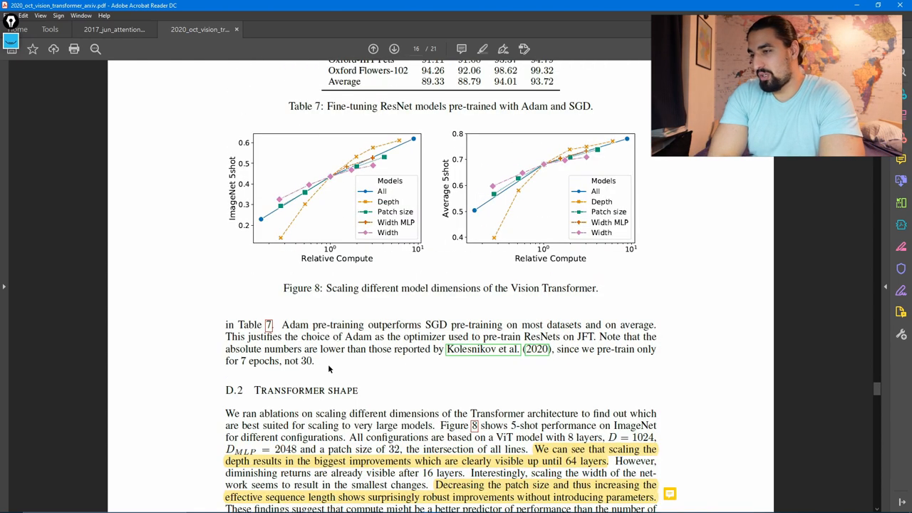
pyautogui.moveTo(558, 169)
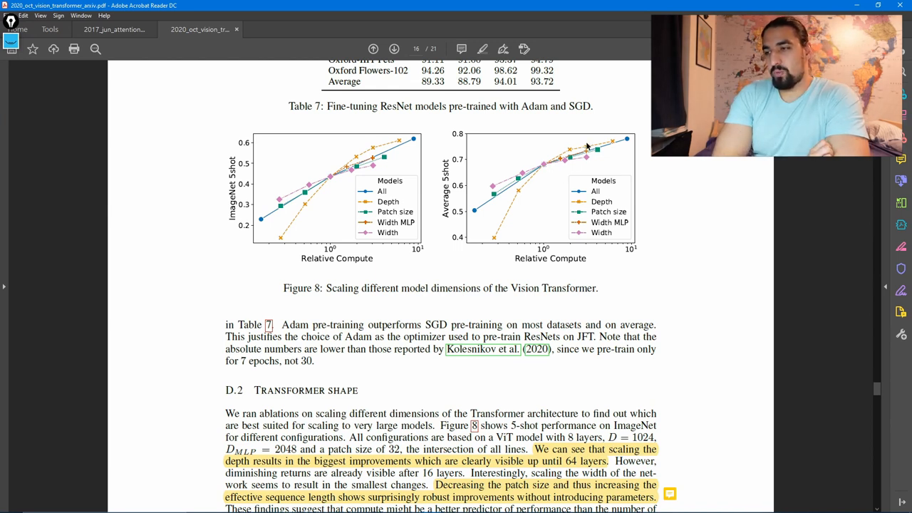
pyautogui.moveTo(574, 155)
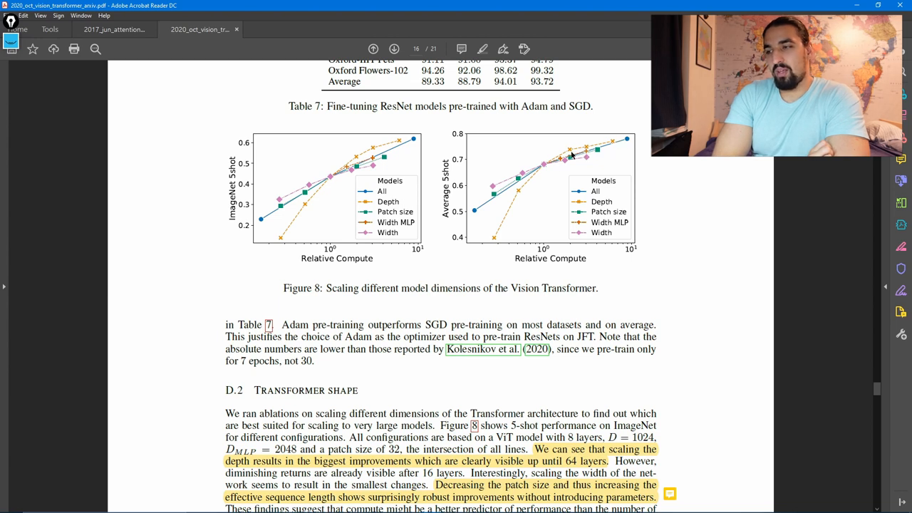
pyautogui.moveTo(611, 143)
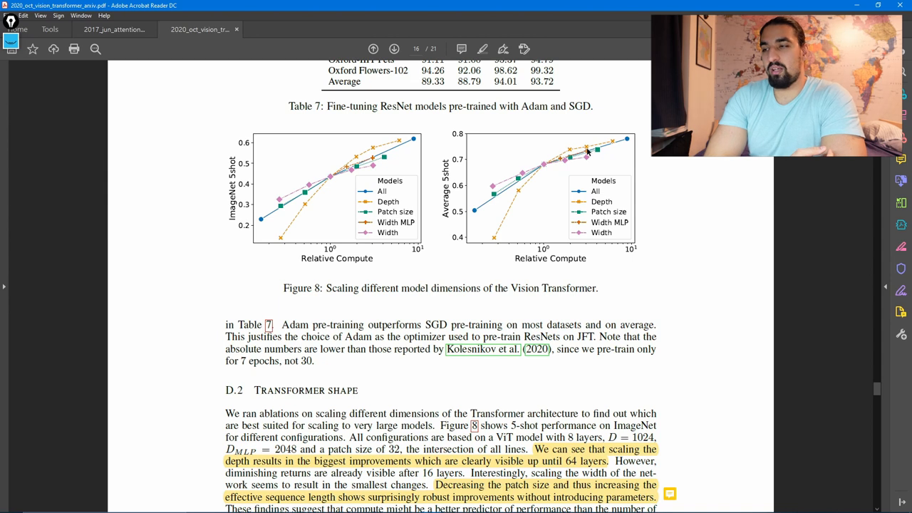
pyautogui.moveTo(615, 146)
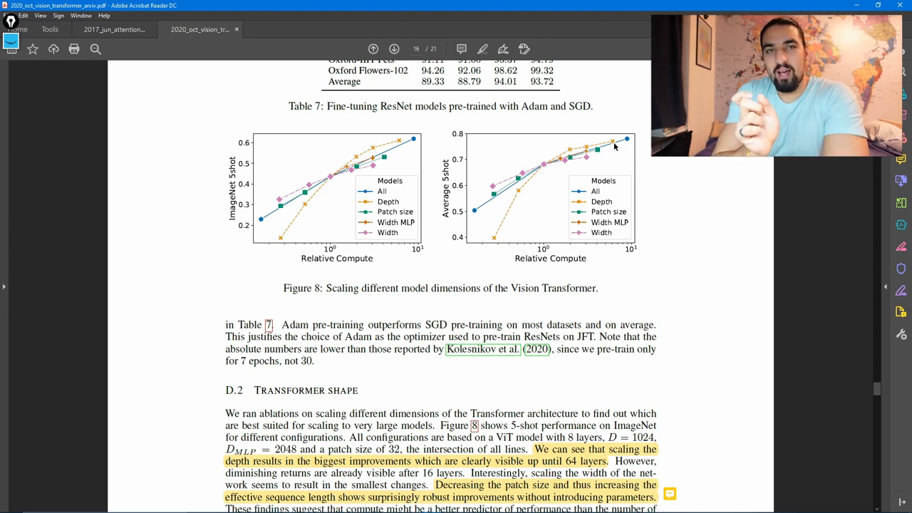
pyautogui.moveTo(720, 199)
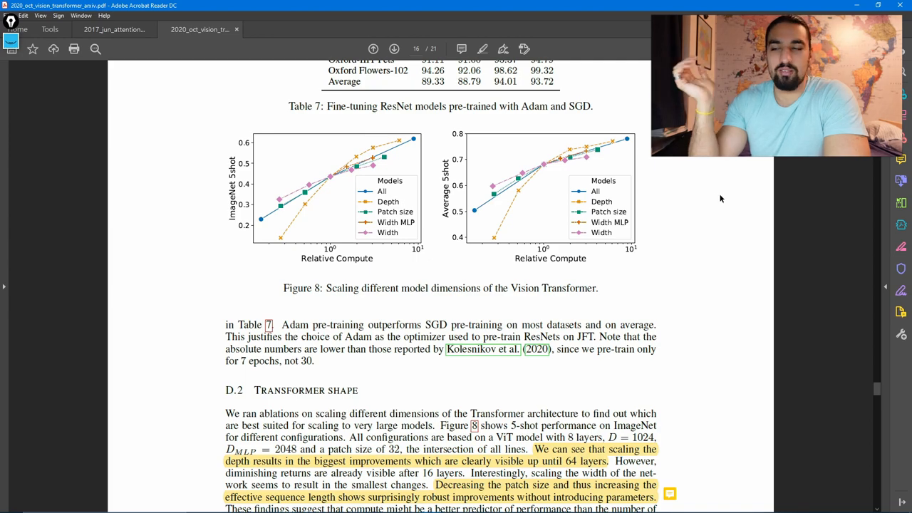
pyautogui.scroll(-3)
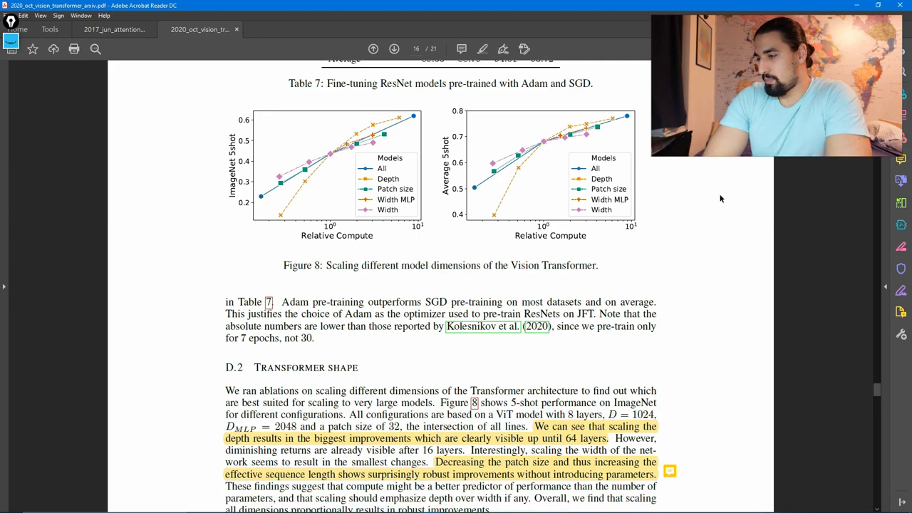
# Scroll to page 17 and zoom in on Table 8 above Figure 9
pyautogui.scroll(-3)
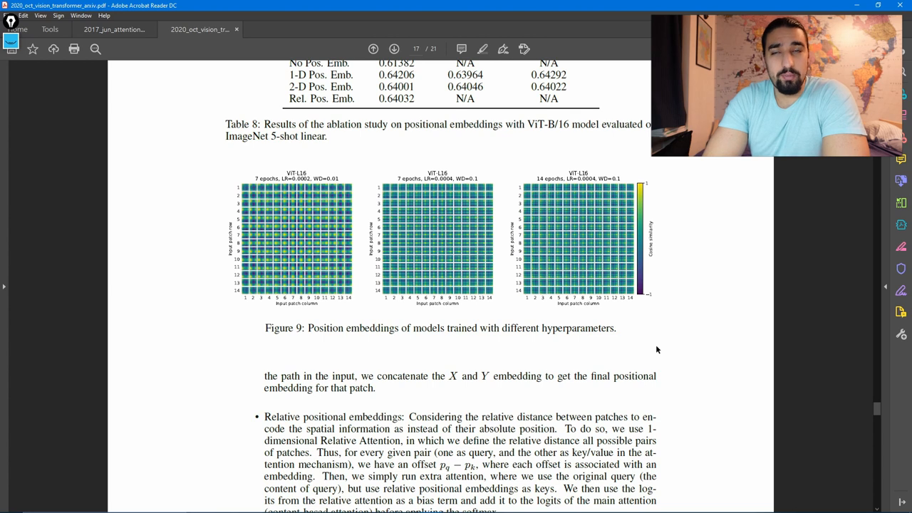
pyautogui.moveTo(655, 340)
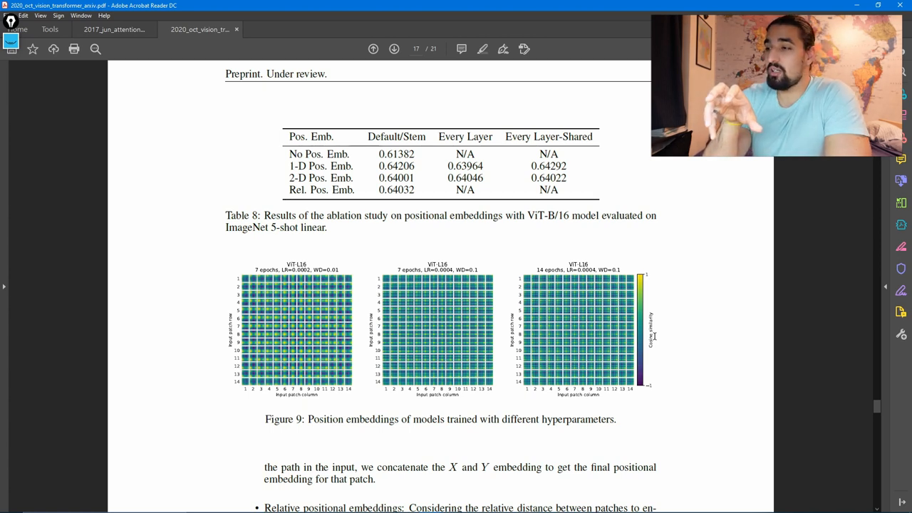
pyautogui.moveTo(657, 192)
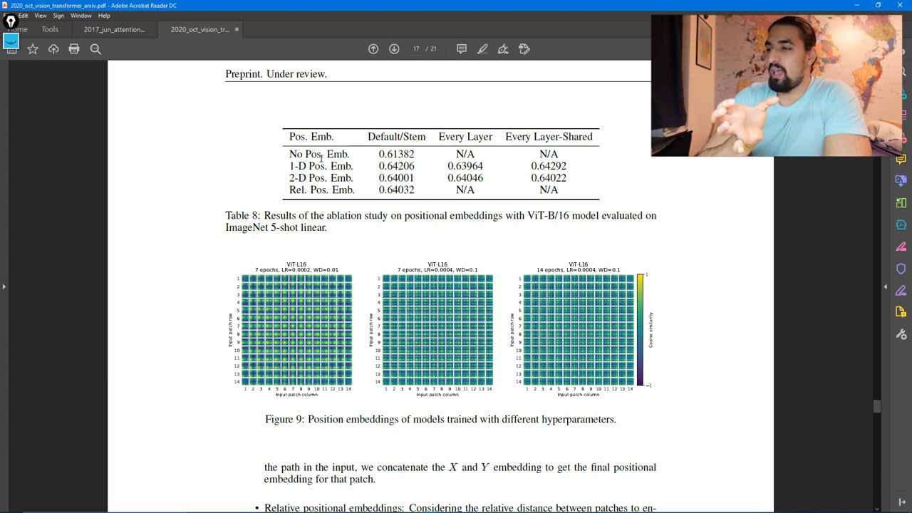
pyautogui.doubleClick(320, 166)
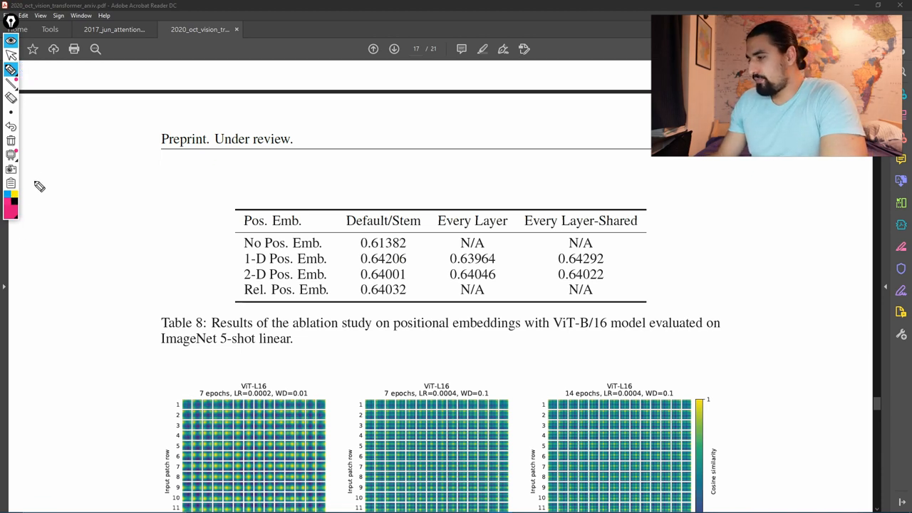
# Draw two tall pink rectangles in the left margin beside Table 8
pyautogui.moveTo(34, 167); pyautogui.dragTo(93, 281)
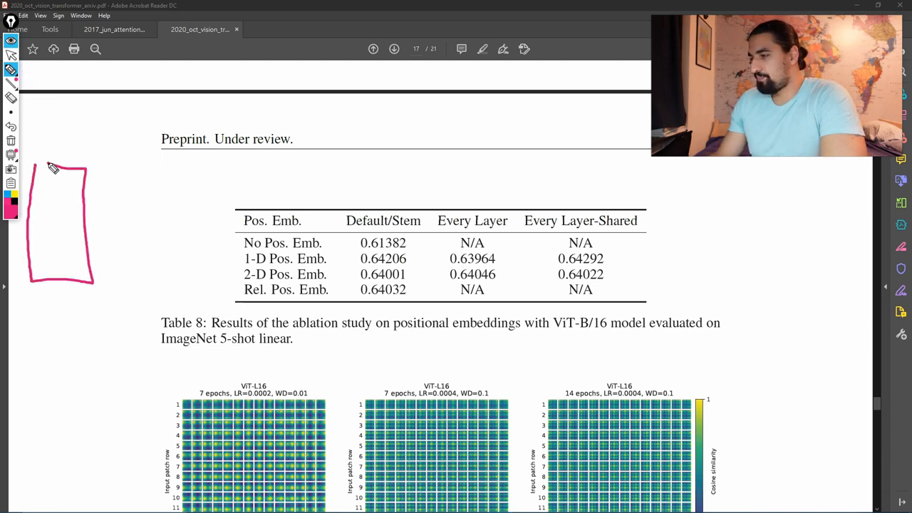
pyautogui.moveTo(104, 170); pyautogui.dragTo(146, 283)
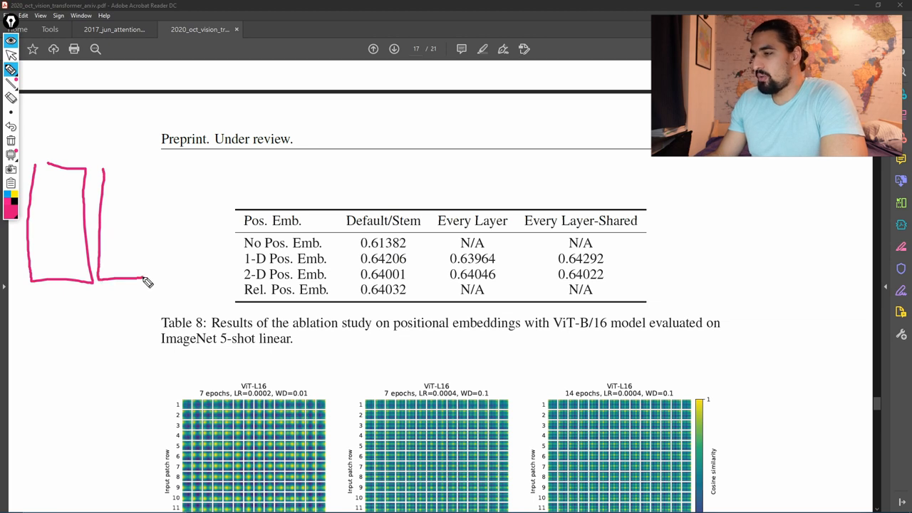
pyautogui.moveTo(103, 165); pyautogui.dragTo(151, 283)
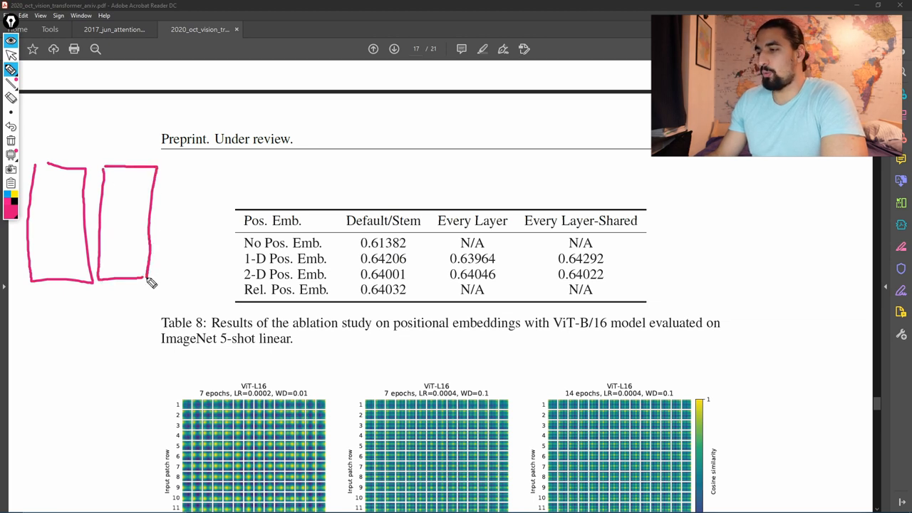
# Sketch a square divided into a grid below them, and label the rectangles X and Y
pyautogui.moveTo(35, 324); pyautogui.dragTo(37, 367)
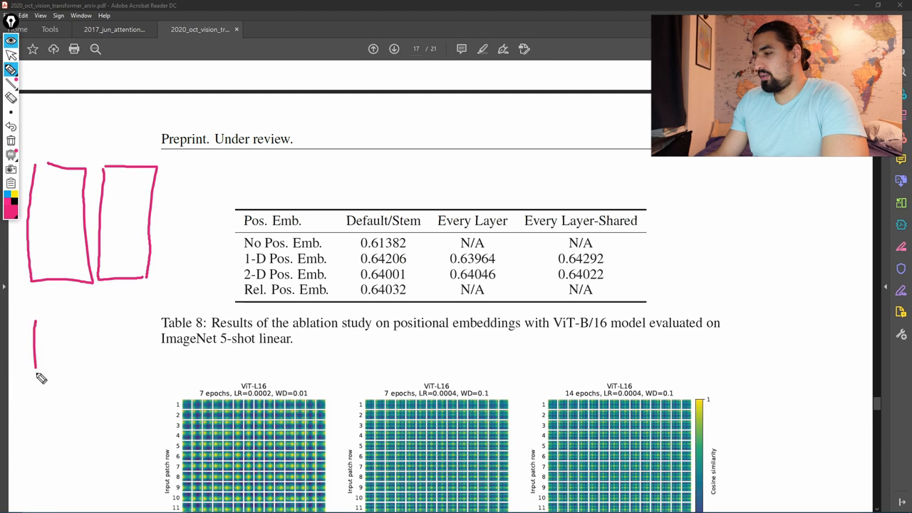
pyautogui.moveTo(34, 320); pyautogui.dragTo(121, 399)
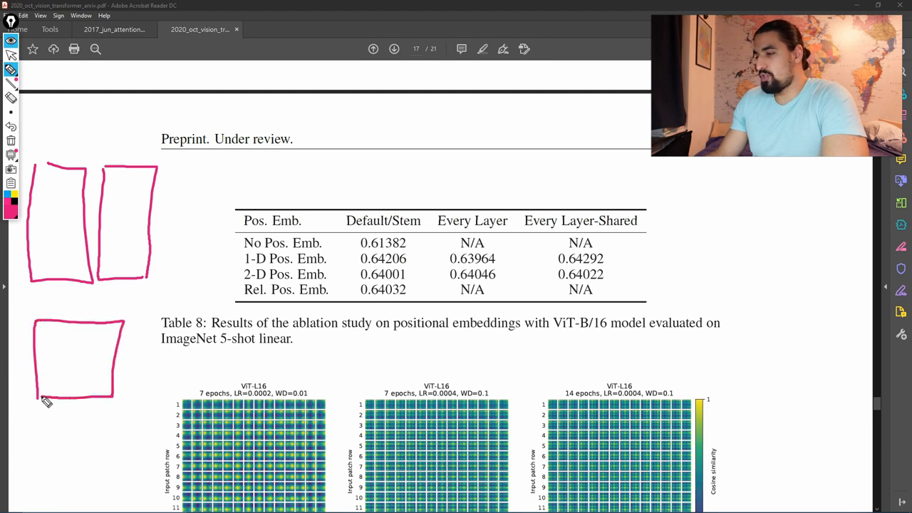
pyautogui.moveTo(36, 344); pyautogui.dragTo(111, 344)
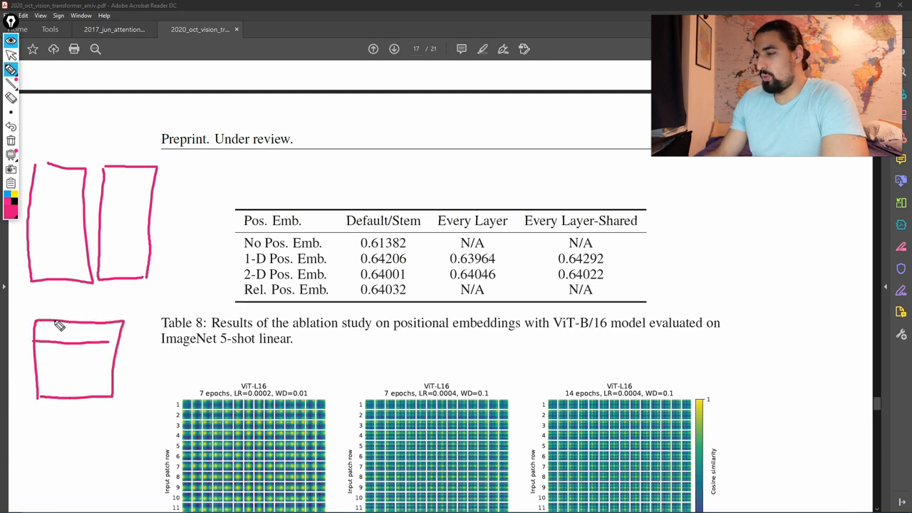
pyautogui.moveTo(57, 328); pyautogui.dragTo(68, 396)
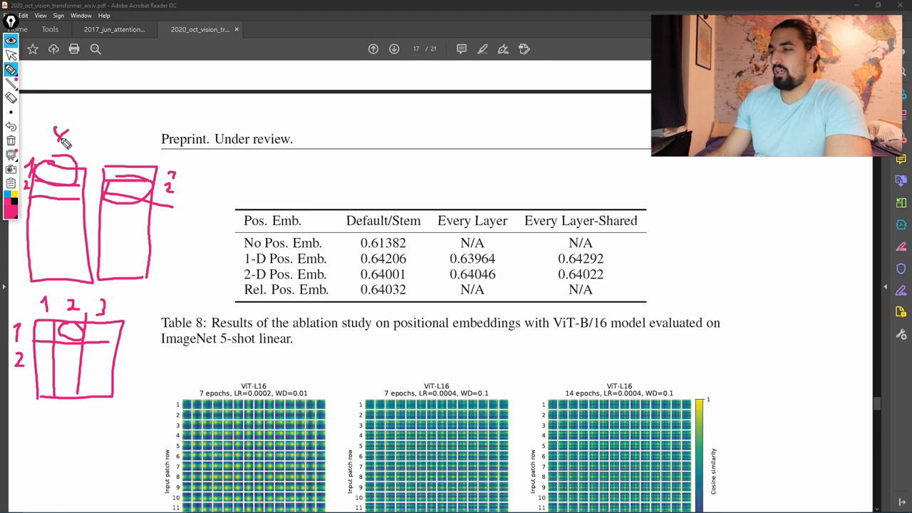
pyautogui.moveTo(122, 131); pyautogui.dragTo(139, 146)
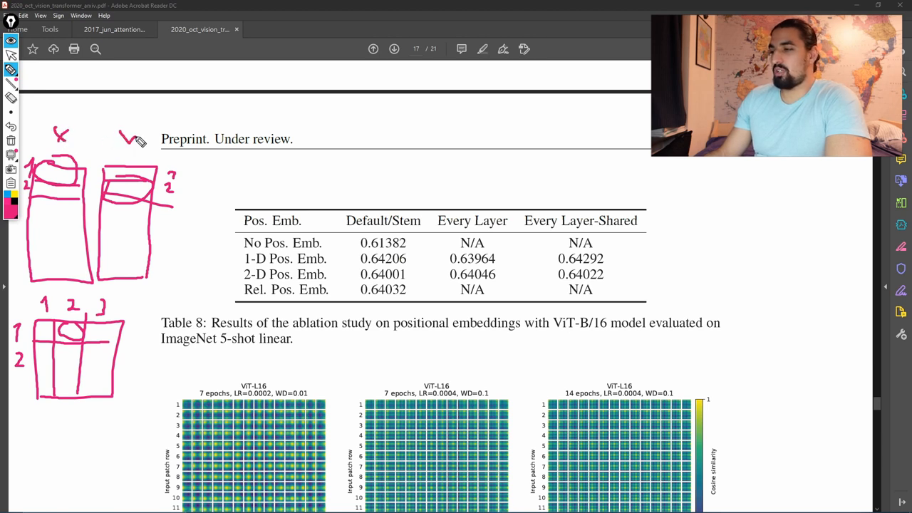
pyautogui.moveTo(139, 150); pyautogui.dragTo(128, 132)
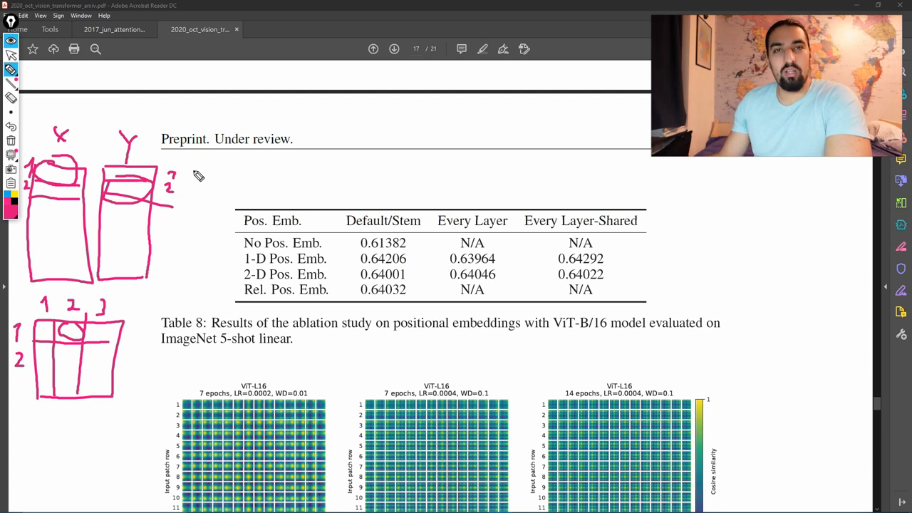
pyautogui.moveTo(417, 163)
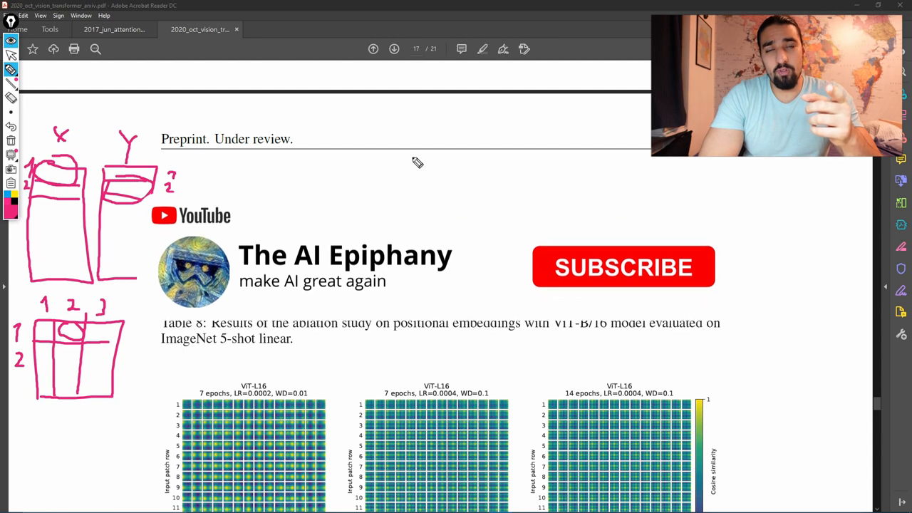
pyautogui.click(622, 267)
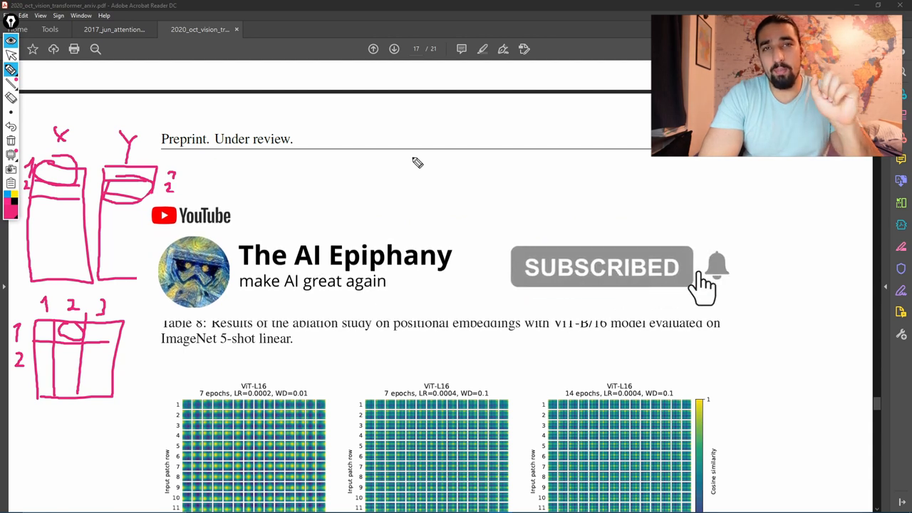